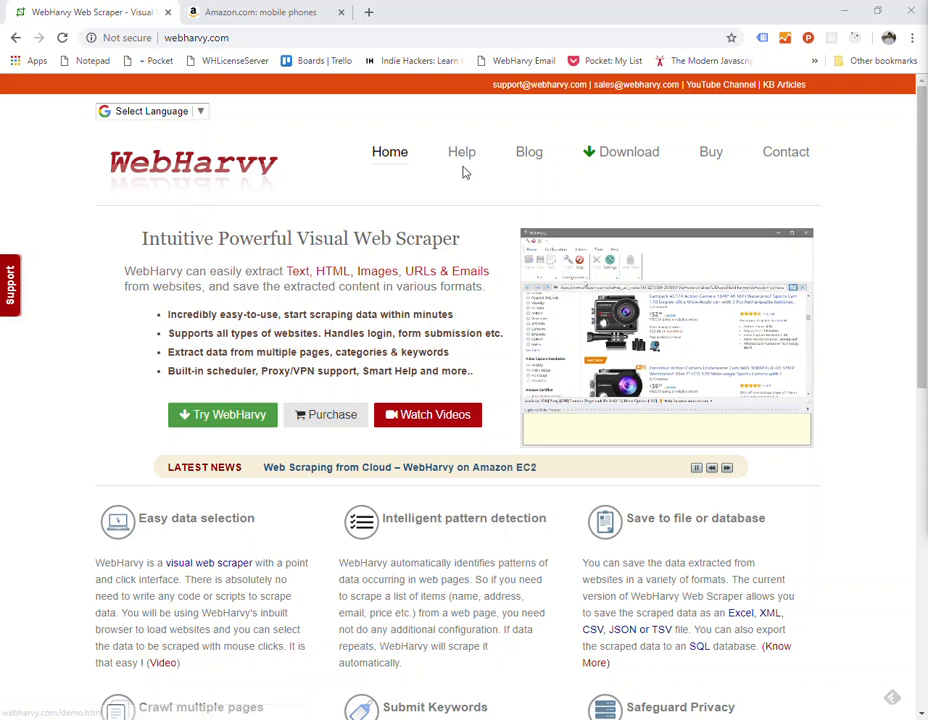
Reach the WebHarvy interactive tour's 'Following a link' page via Help.
left_click(460, 152)
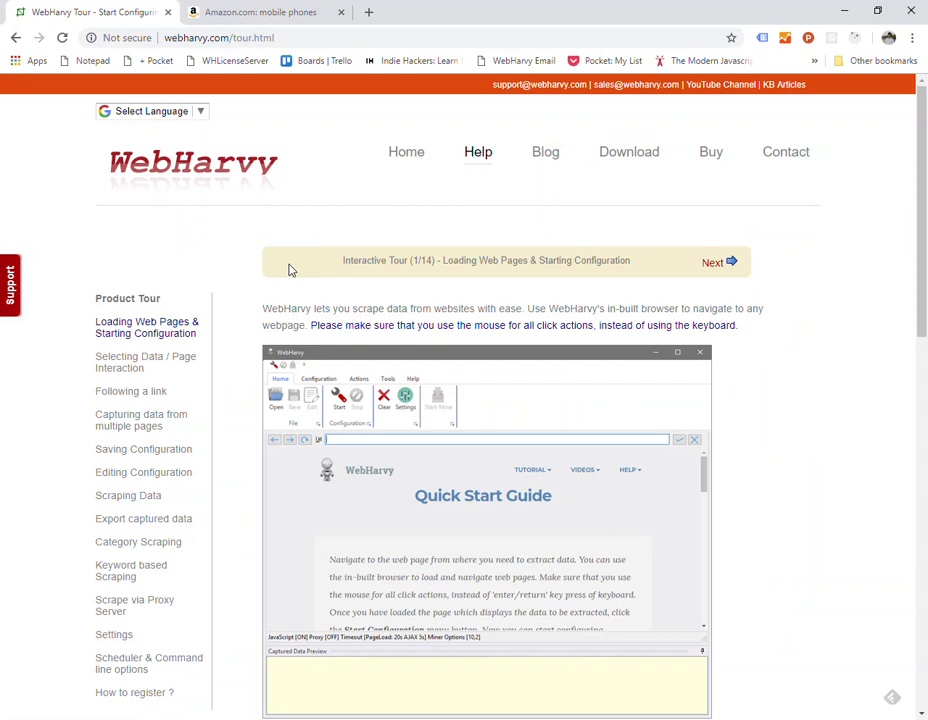
left_click(130, 374)
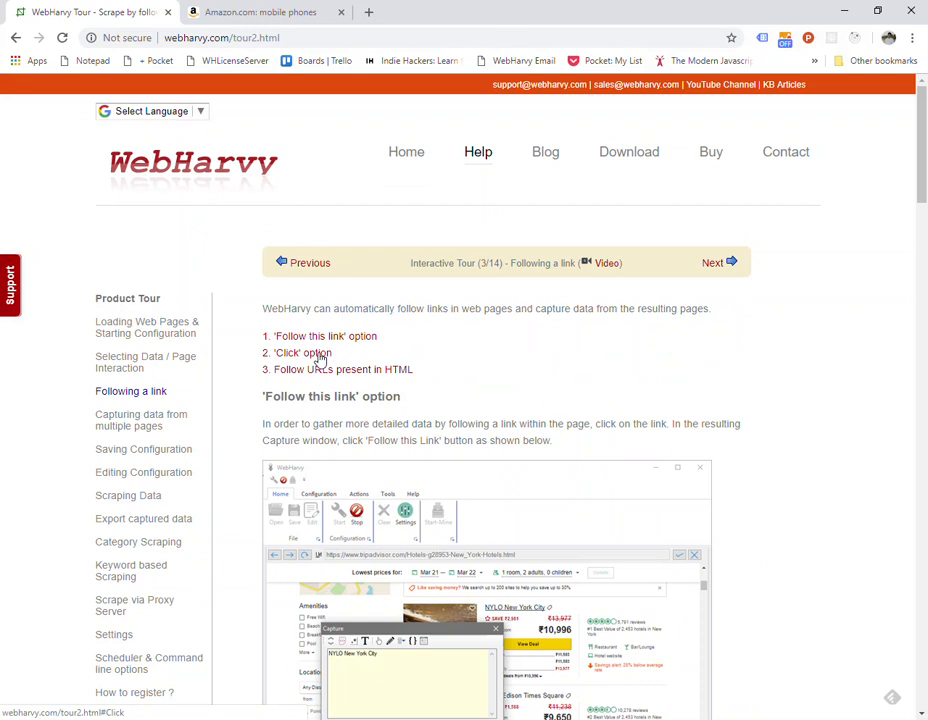
mouse_move(310, 382)
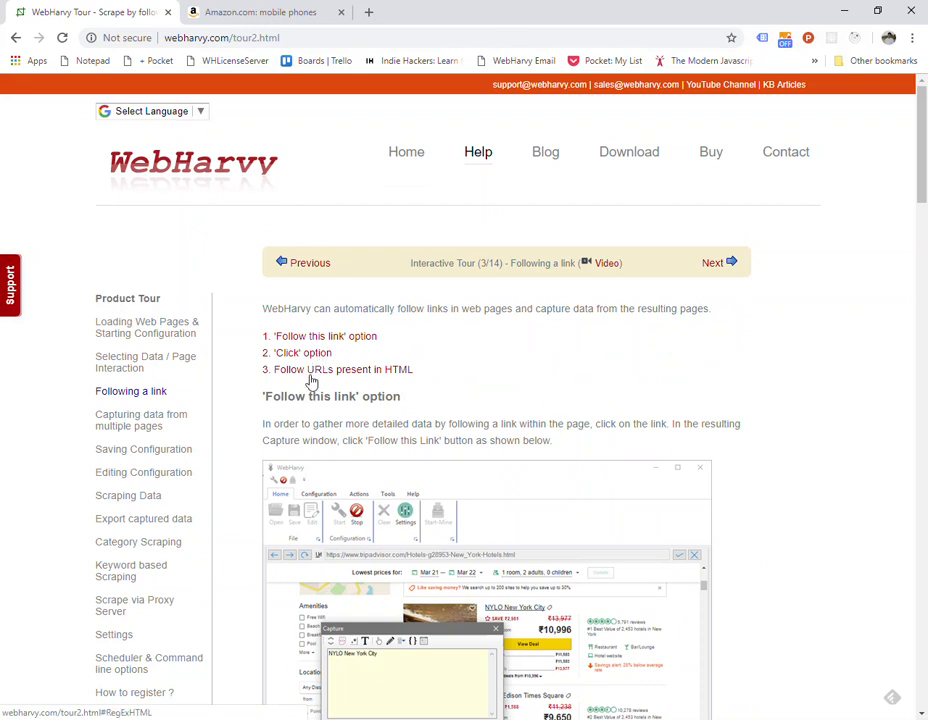
mouse_move(310, 382)
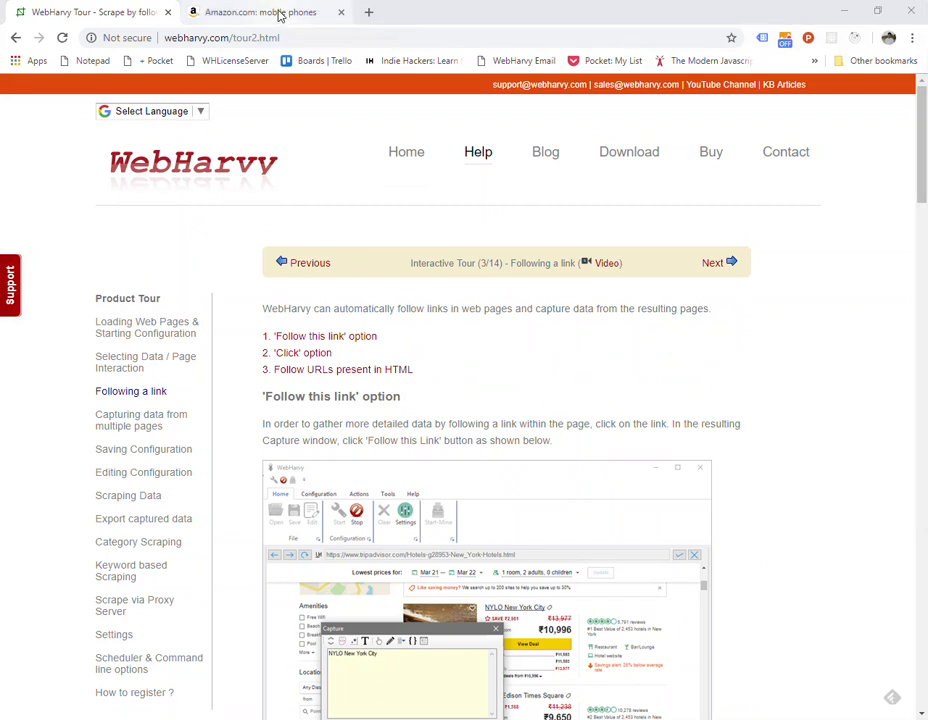
Review the Amazon Samsung Galaxy J7 Prime product page in Chrome.
left_click(264, 12)
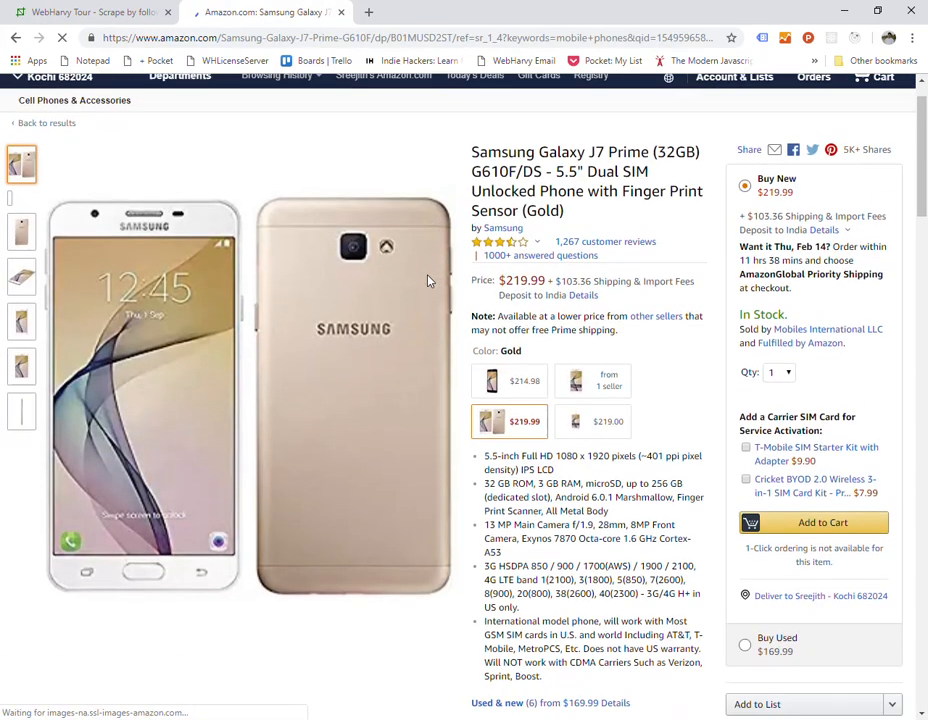
scroll("down", 3)
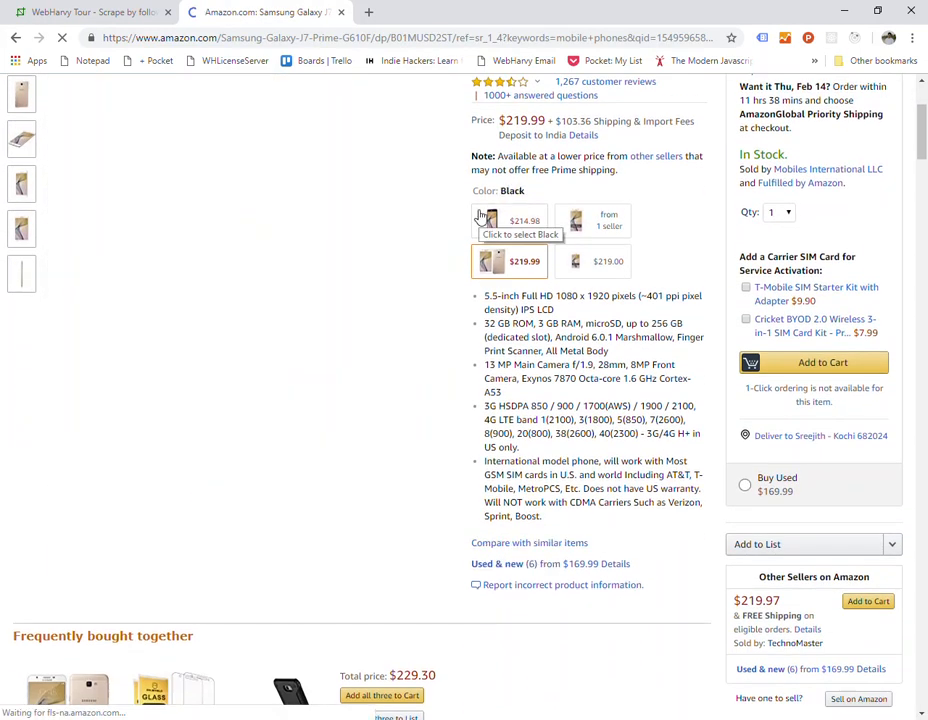
scroll("down", 3)
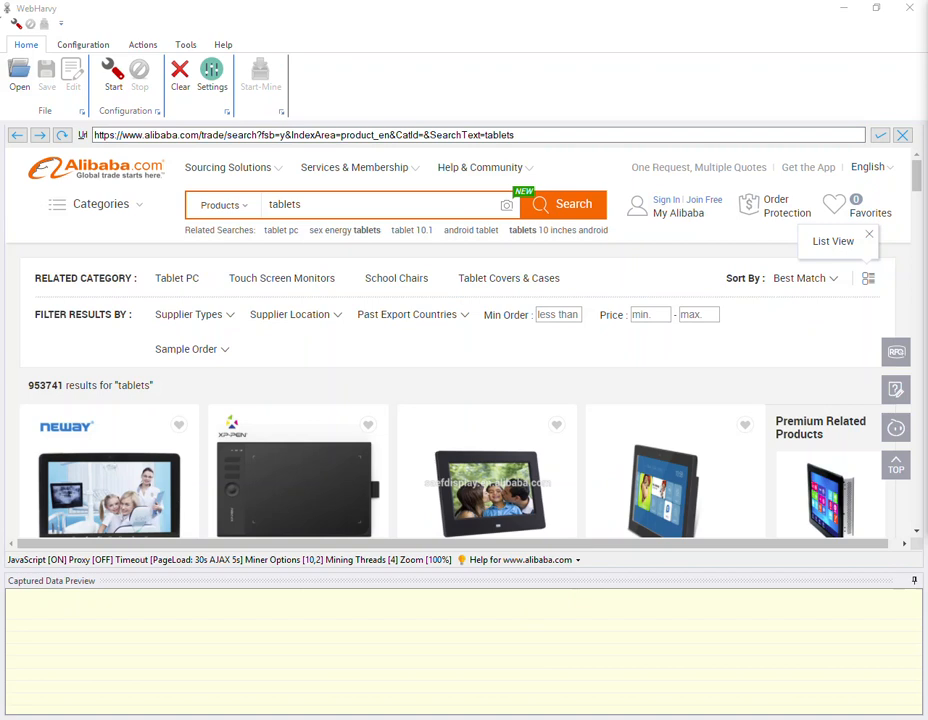
mouse_move(760, 268)
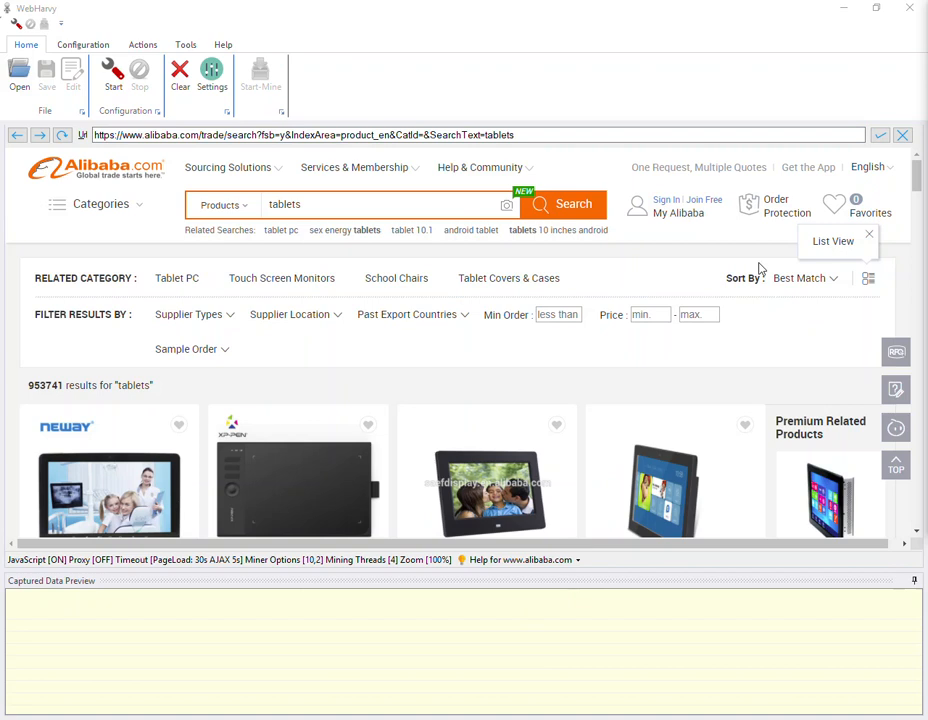
Scroll the Alibaba tablets search results down to the product listings.
scroll("down", 3)
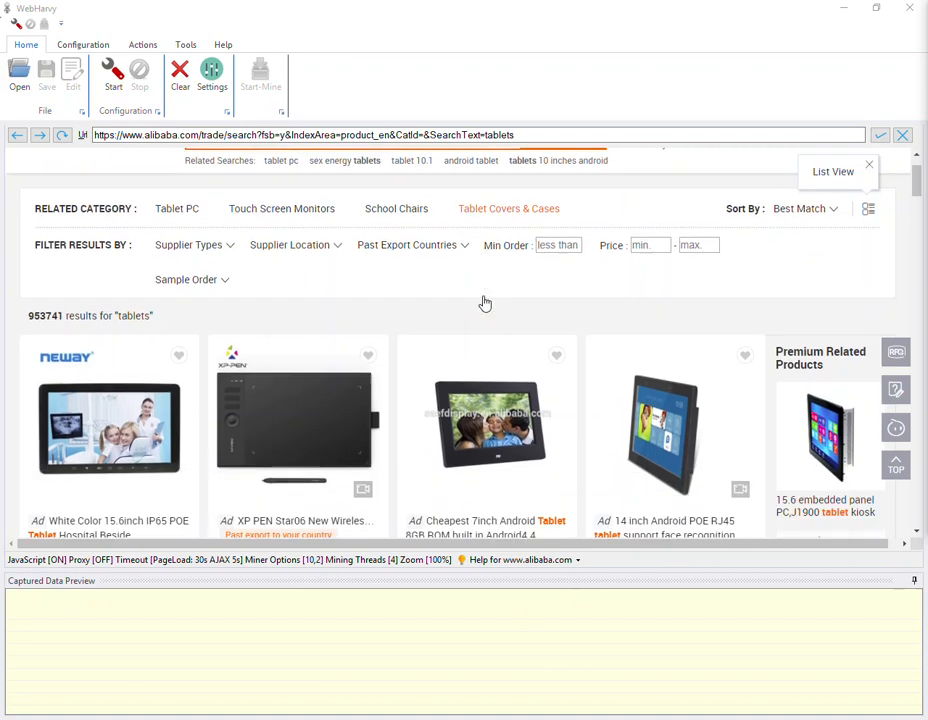
scroll("down", 3)
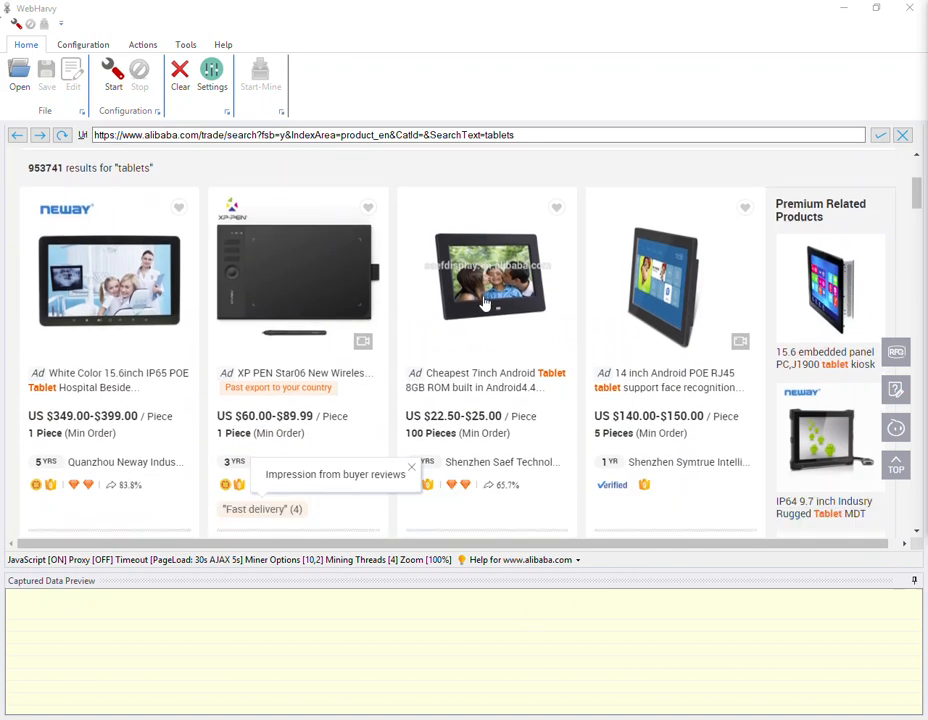
scroll("down", 3)
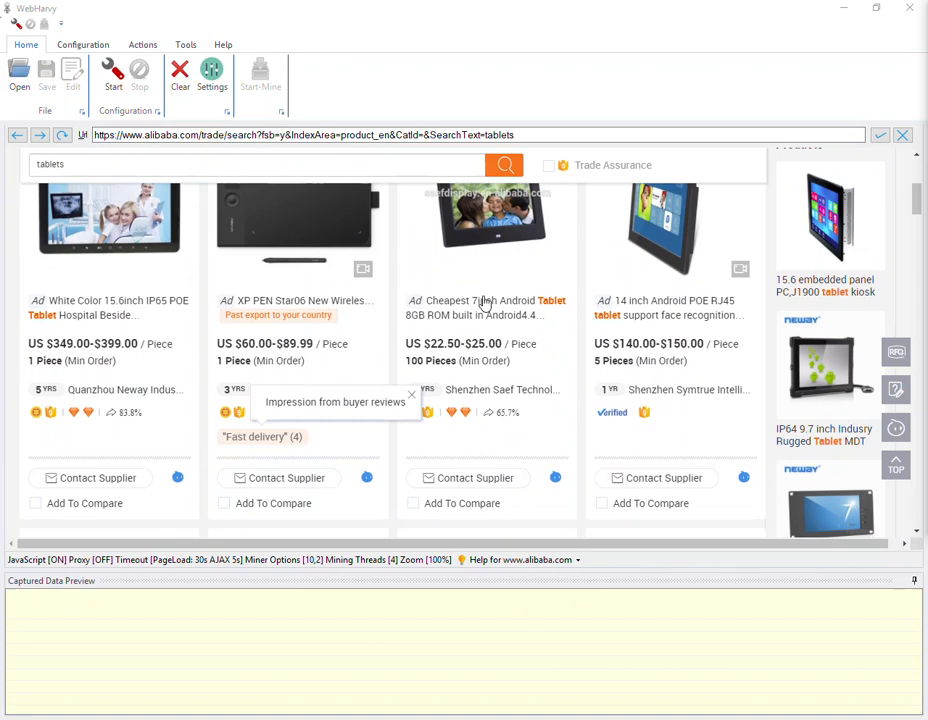
mouse_move(448, 304)
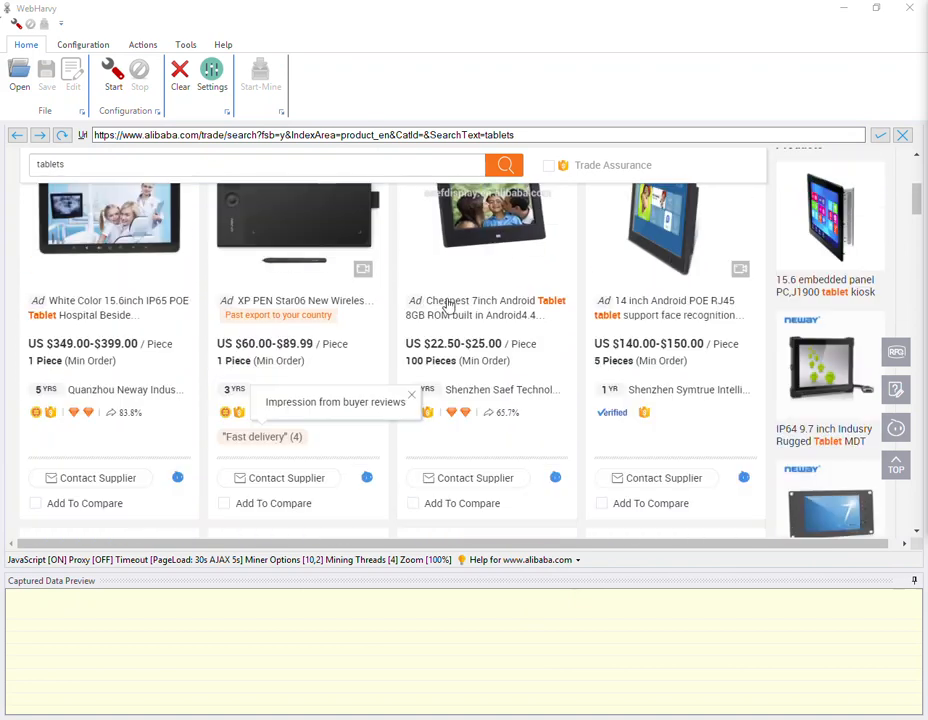
Capture the first tablet's title text so every listing's name is collected.
left_click(112, 76)
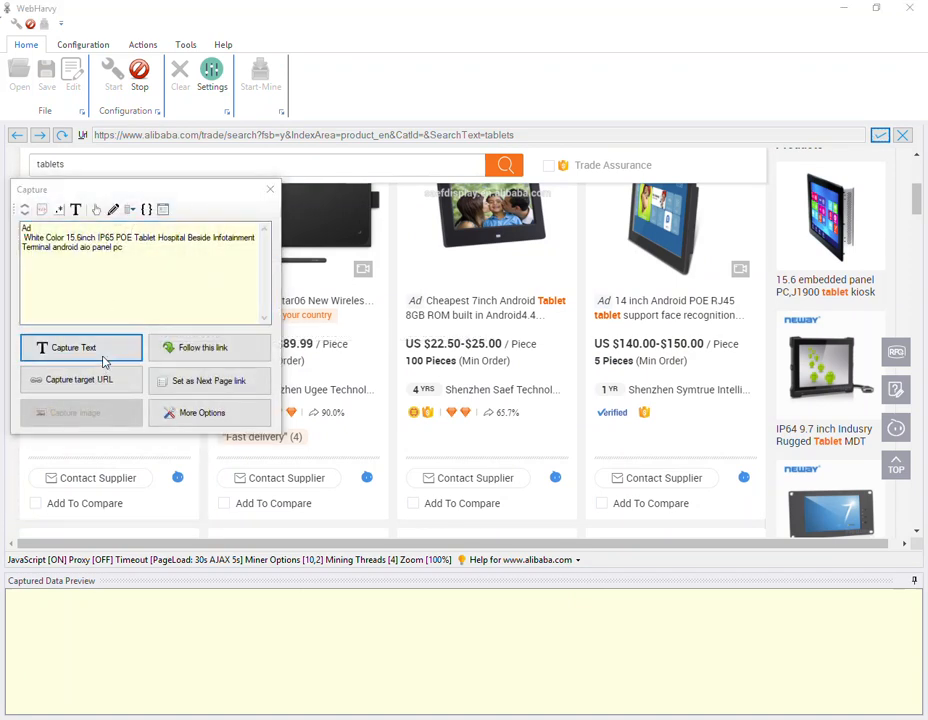
left_click(70, 348)
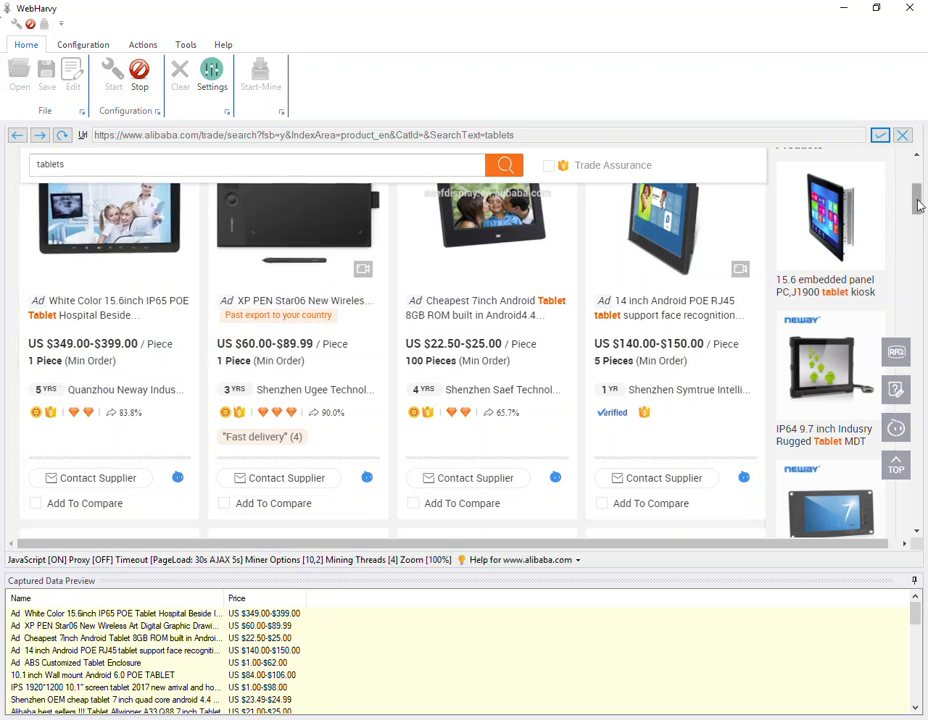
scroll("down", 3)
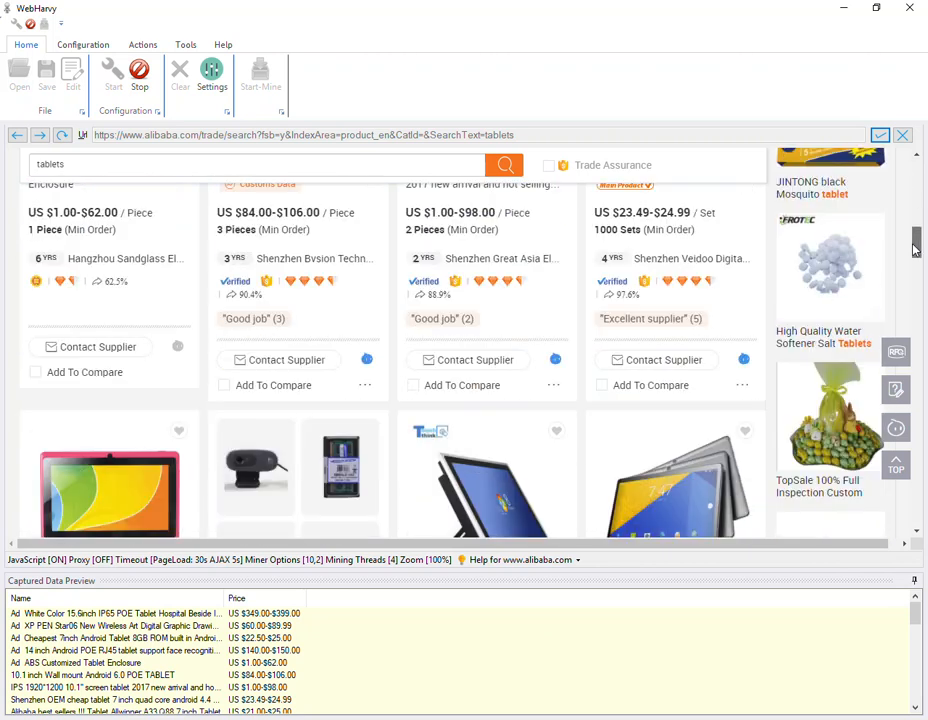
scroll("down", 3)
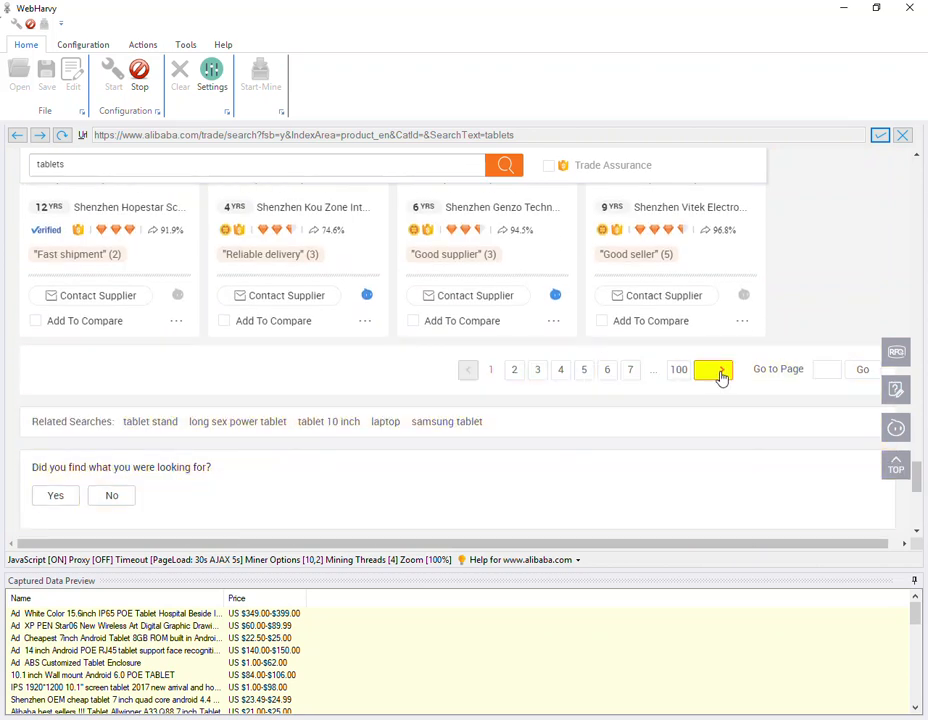
left_click(712, 368)
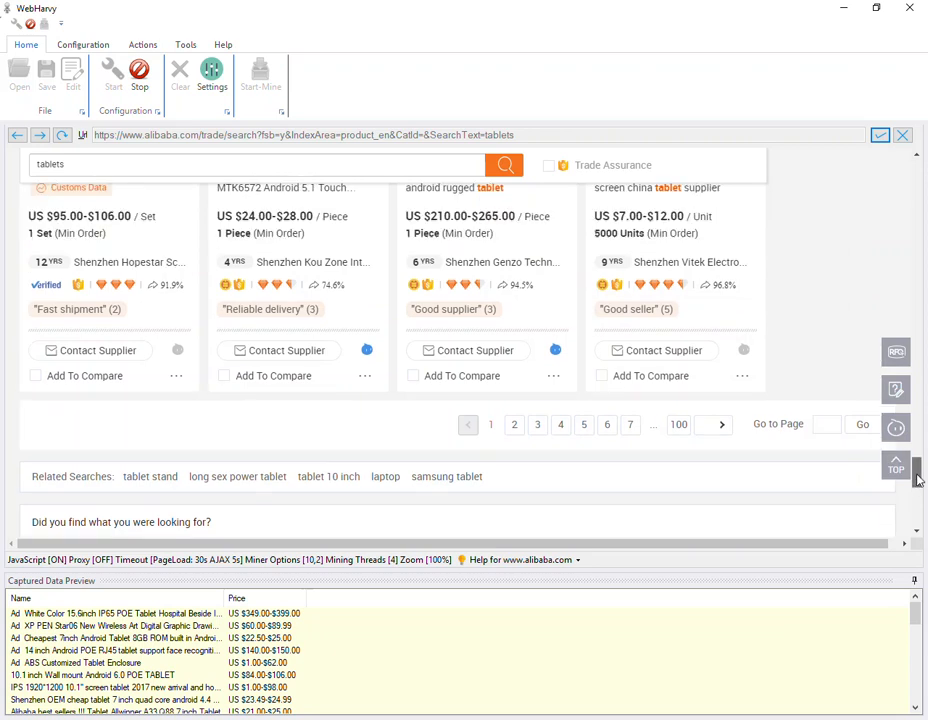
scroll("up", 3)
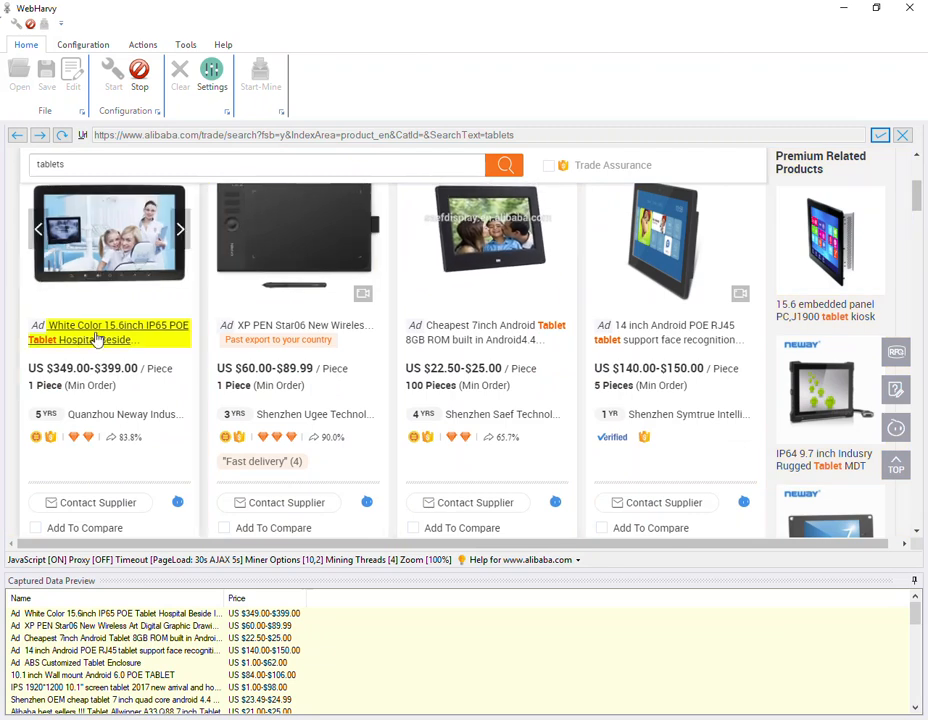
Follow the first tablet's link to its Alibaba detail page and look it over.
left_click(96, 332)
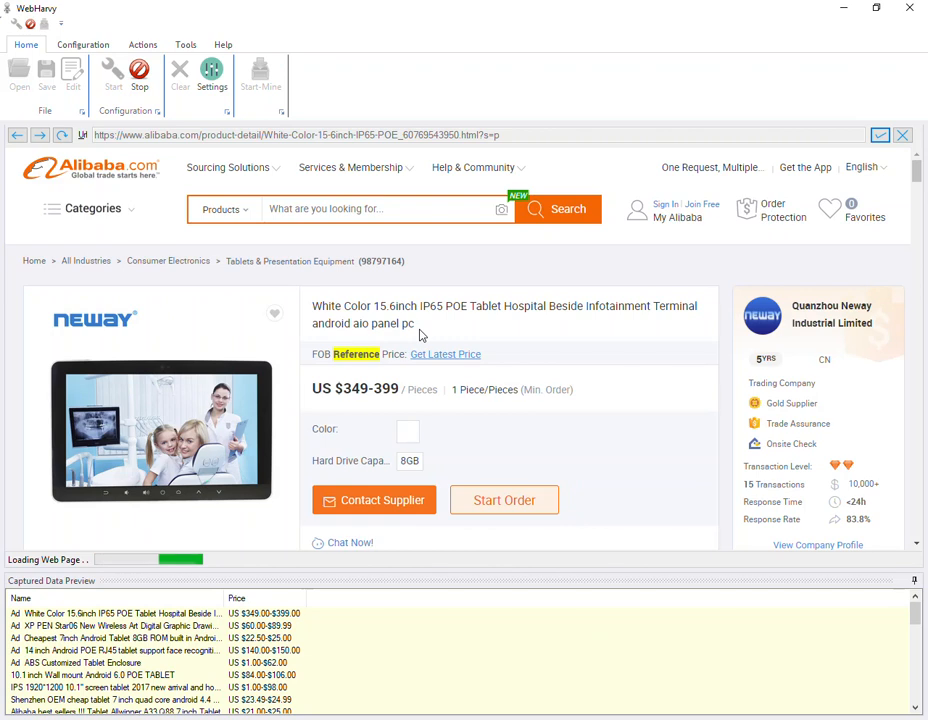
scroll("down", 3)
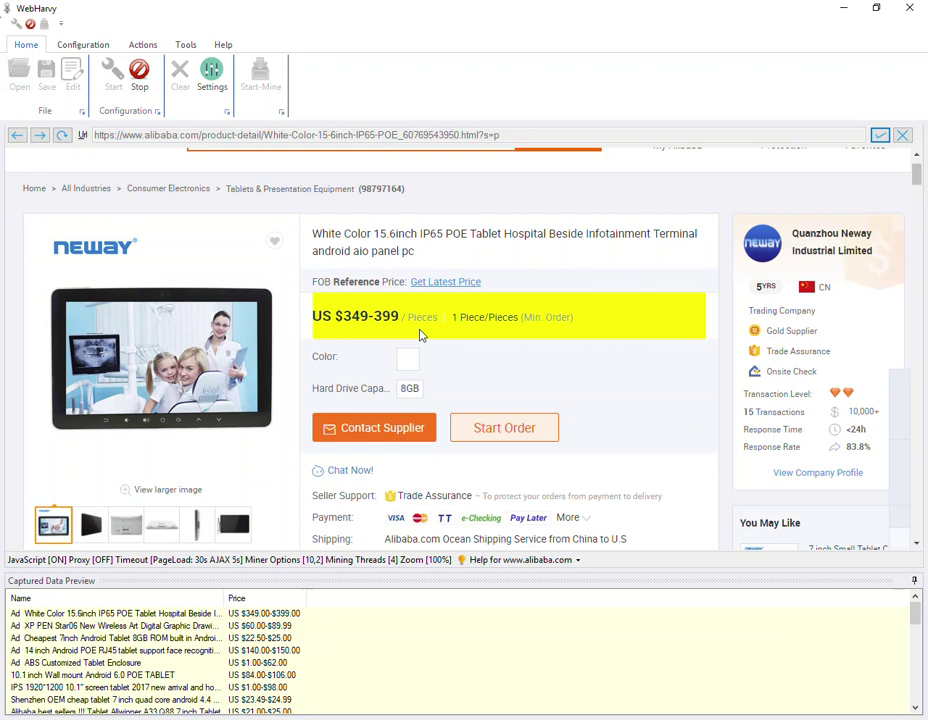
scroll("down", 3)
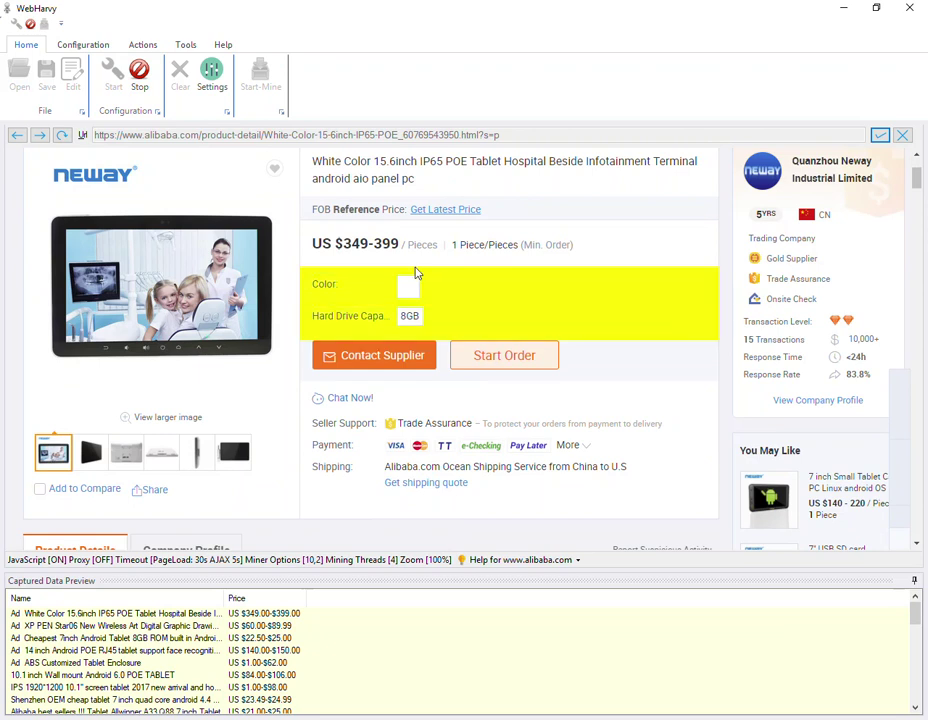
scroll("up", 3)
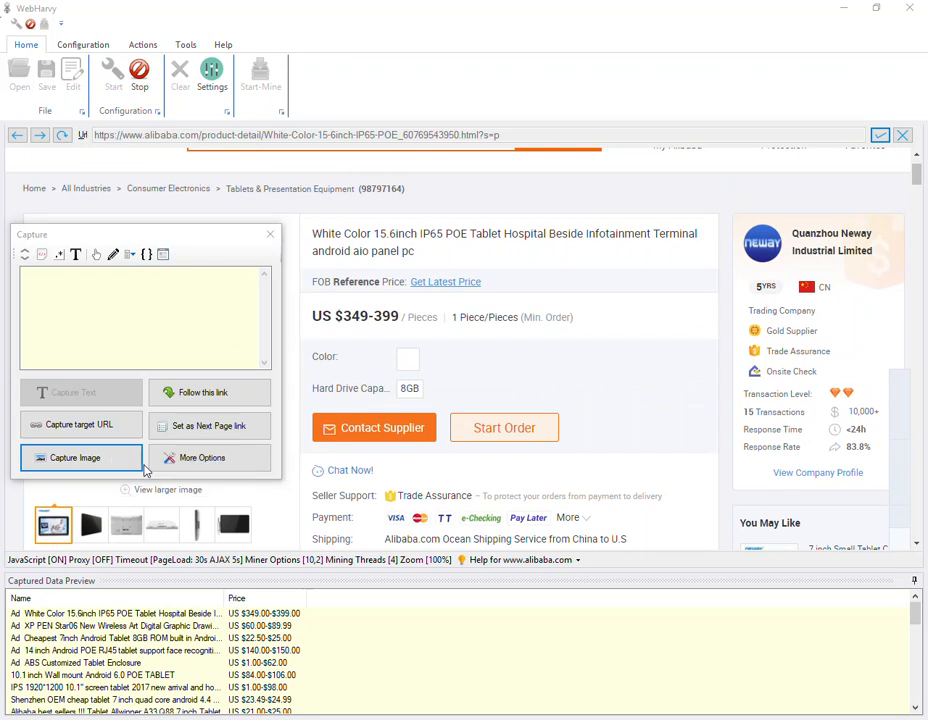
Capture the product photo as Image and the supplier name as Seller.
left_click(80, 456)
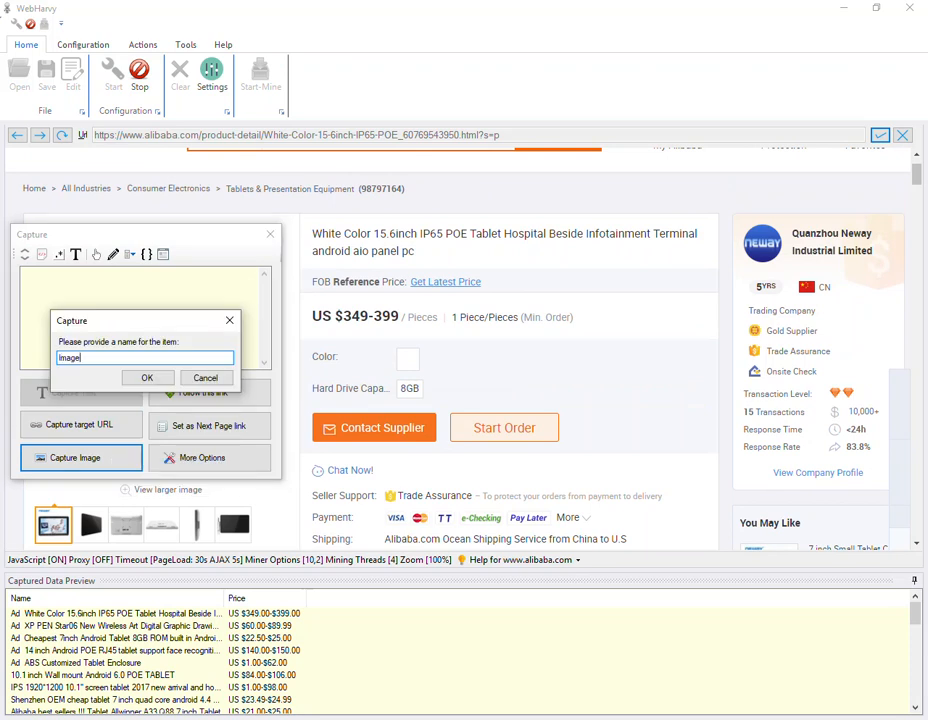
left_click(148, 376)
type("Se")
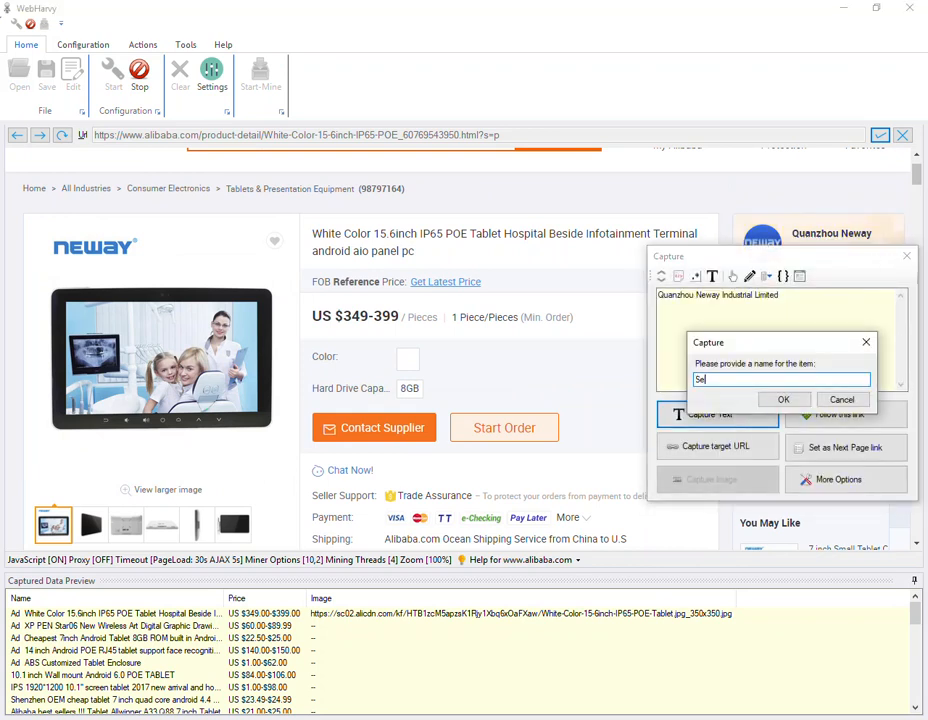
left_click(784, 400)
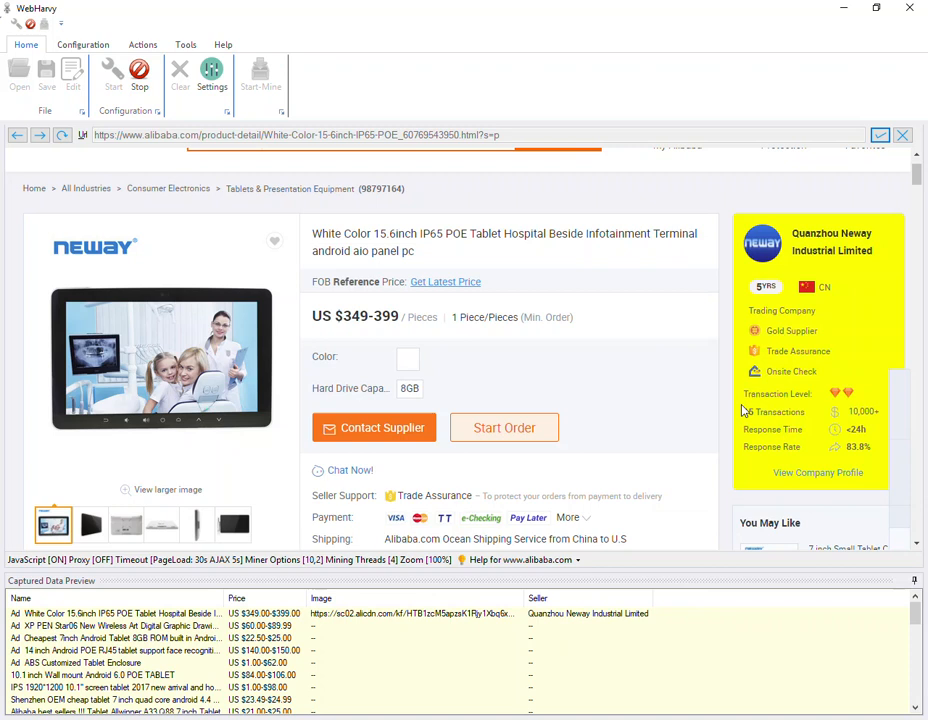
Capture the Quick Details specification text as a further column.
scroll("down", 3)
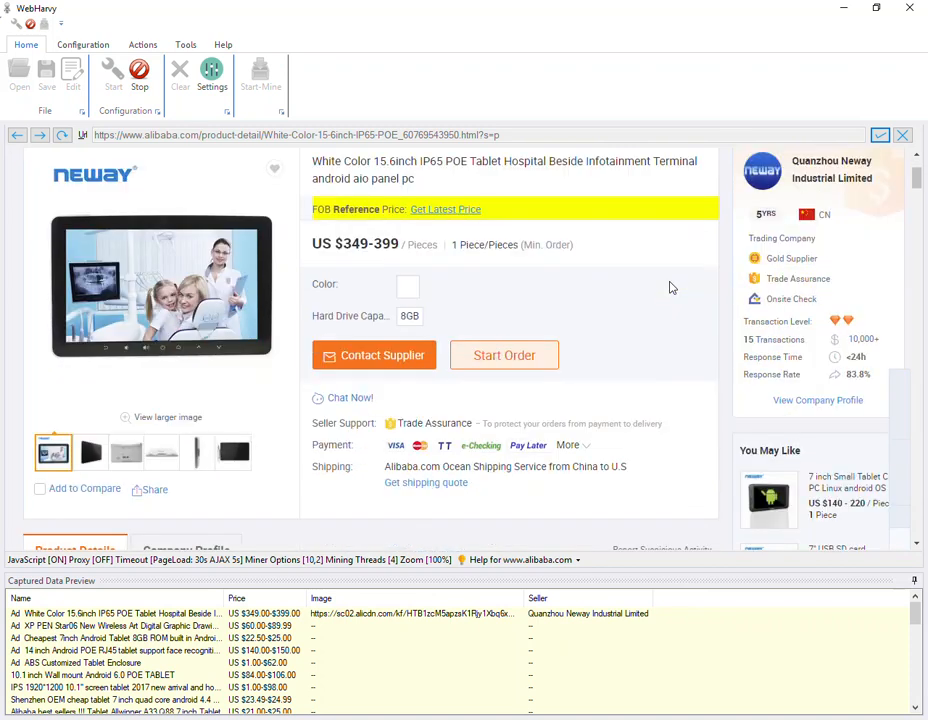
scroll("down", 3)
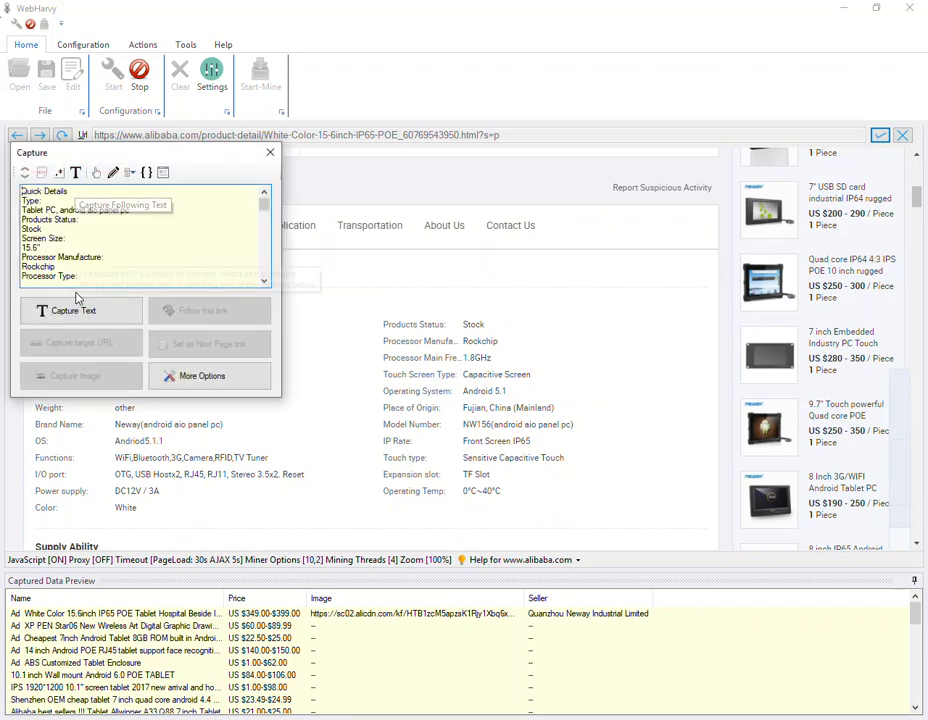
left_click(76, 310)
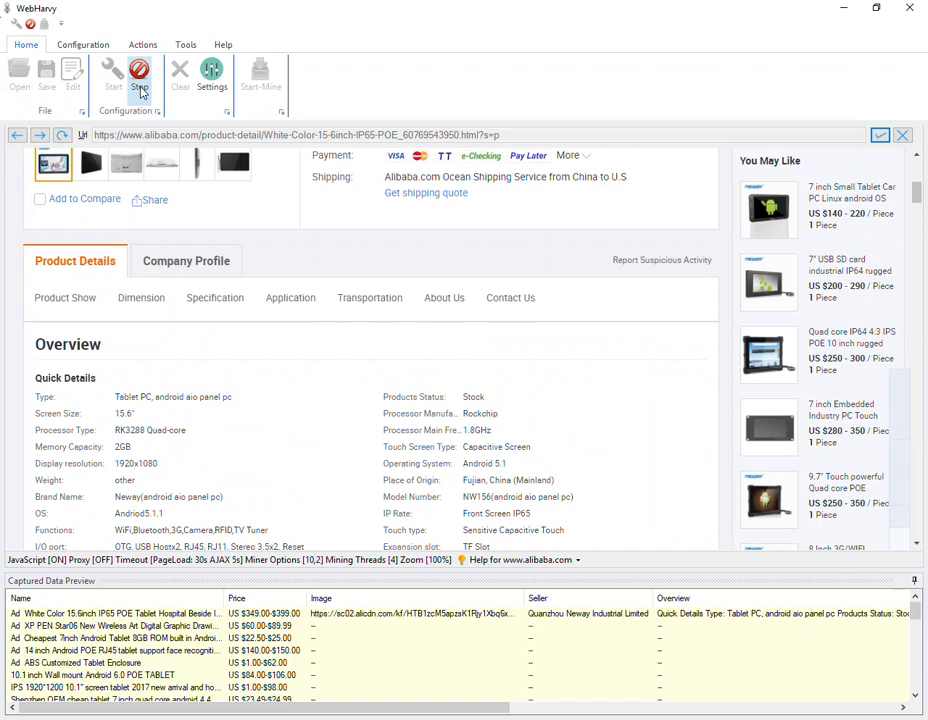
Stop configuration, set the number of pages to mine and start mining the tablet listings.
left_click(140, 76)
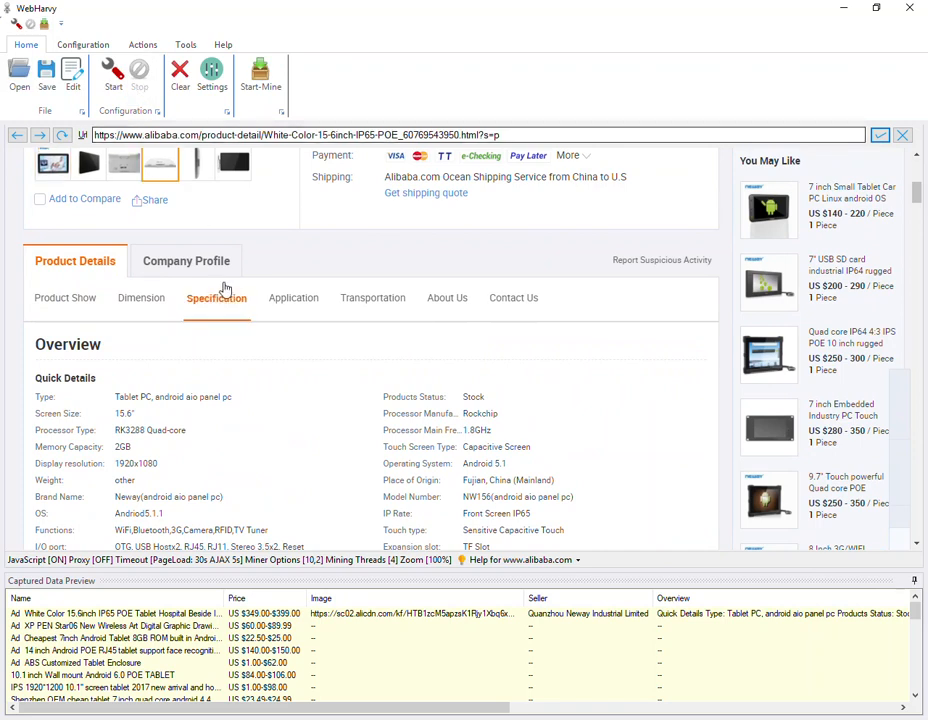
mouse_move(294, 364)
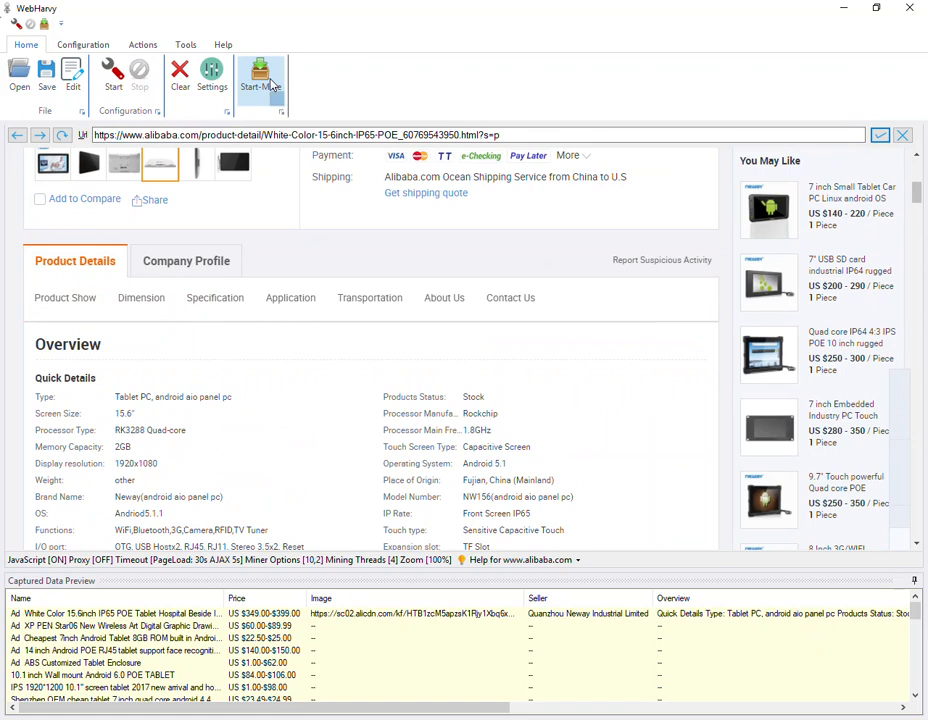
left_click(260, 76)
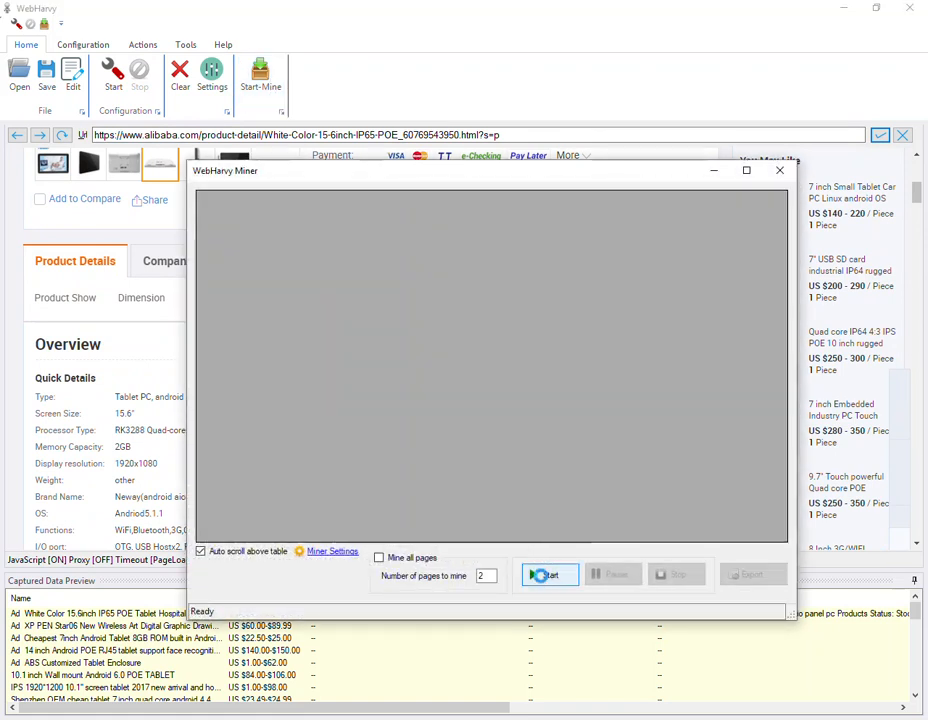
left_click(548, 574)
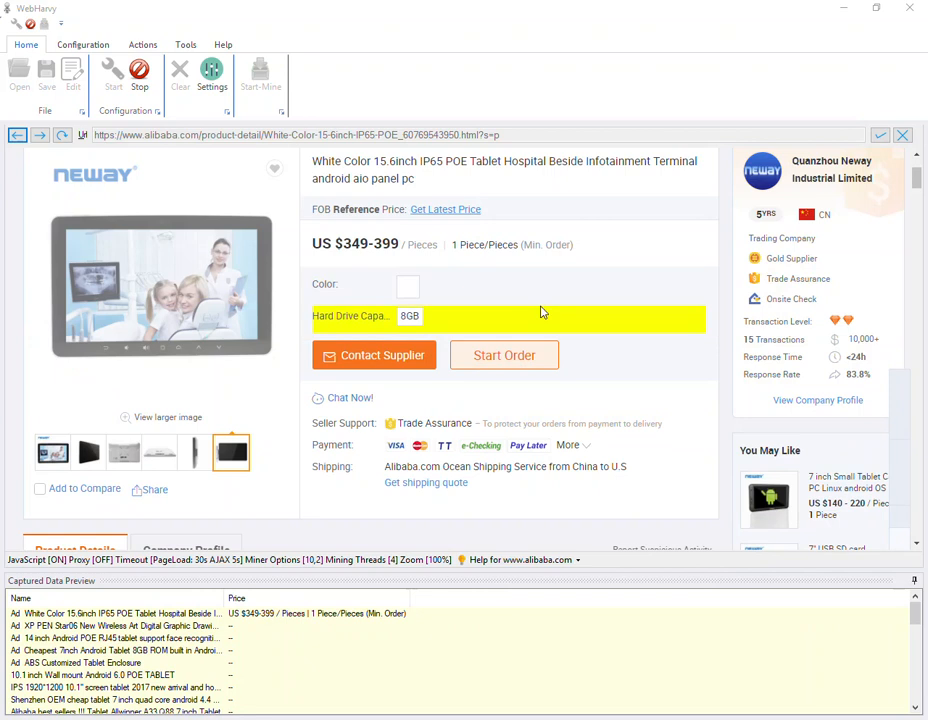
mouse_move(644, 392)
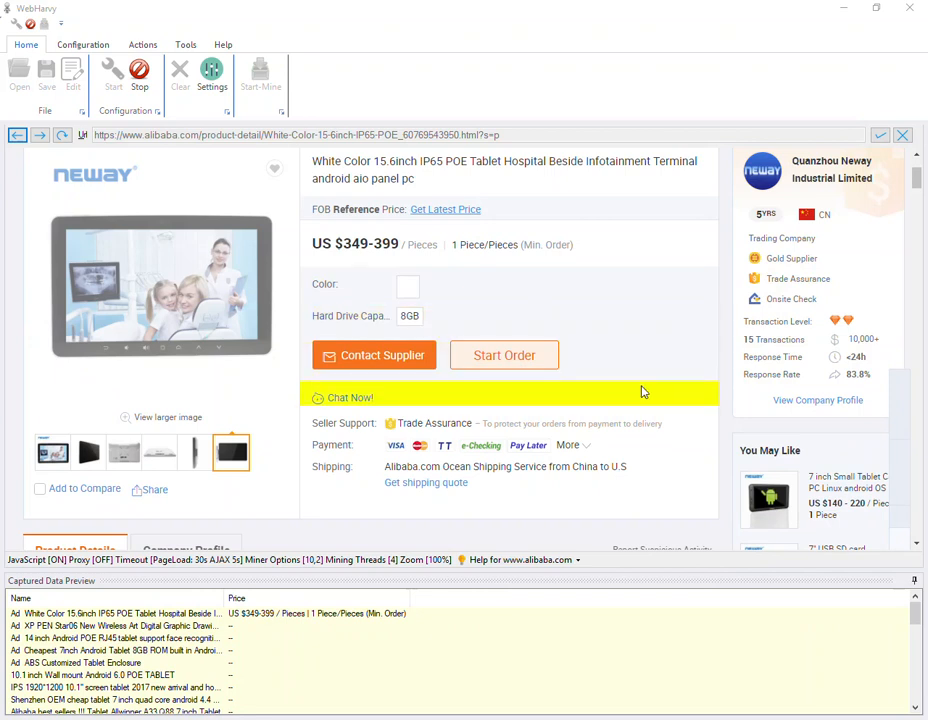
mouse_move(676, 390)
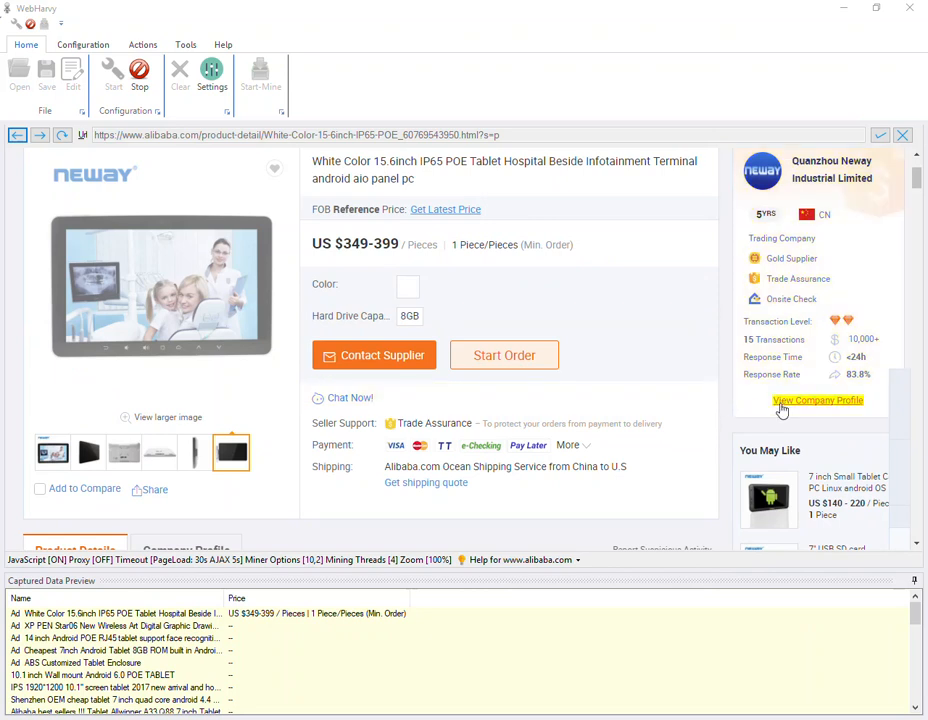
Select View Company Profile, view More Options in the Capture window, then dismiss it.
left_click(818, 400)
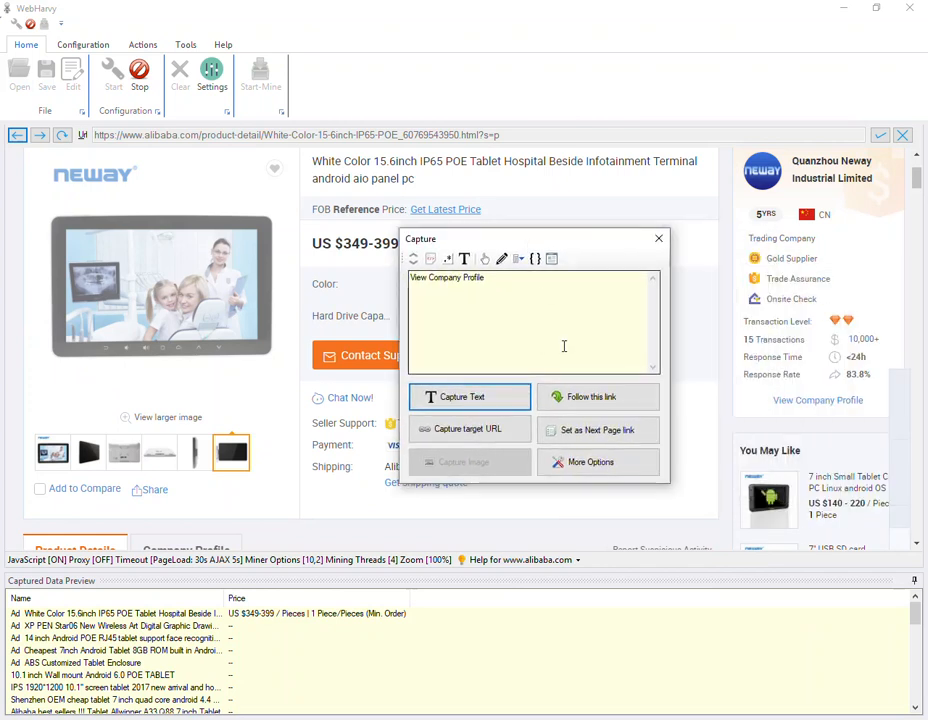
mouse_move(598, 396)
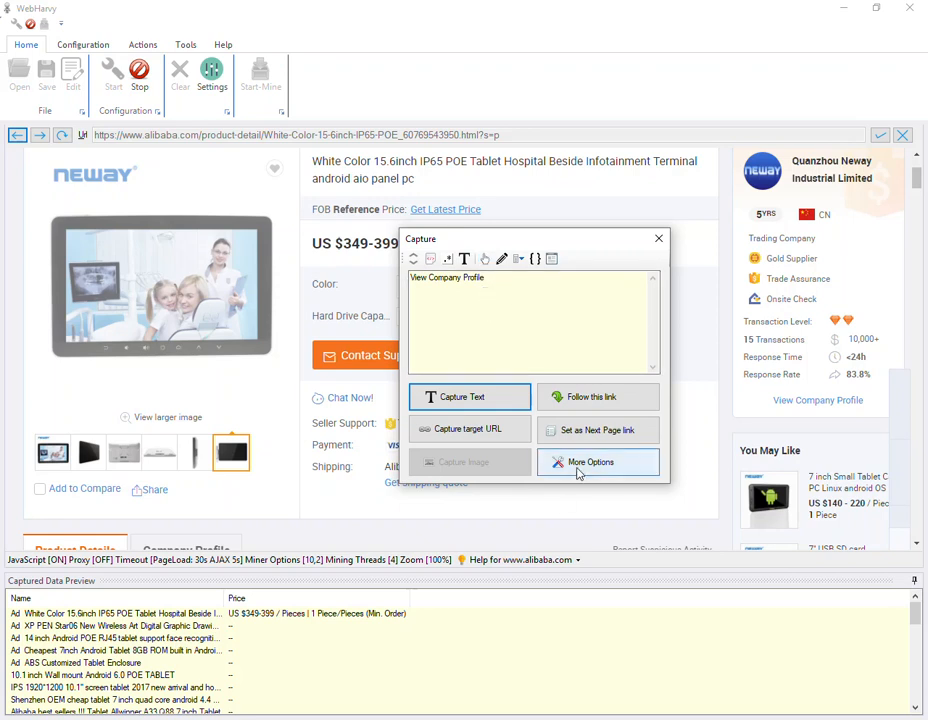
left_click(592, 462)
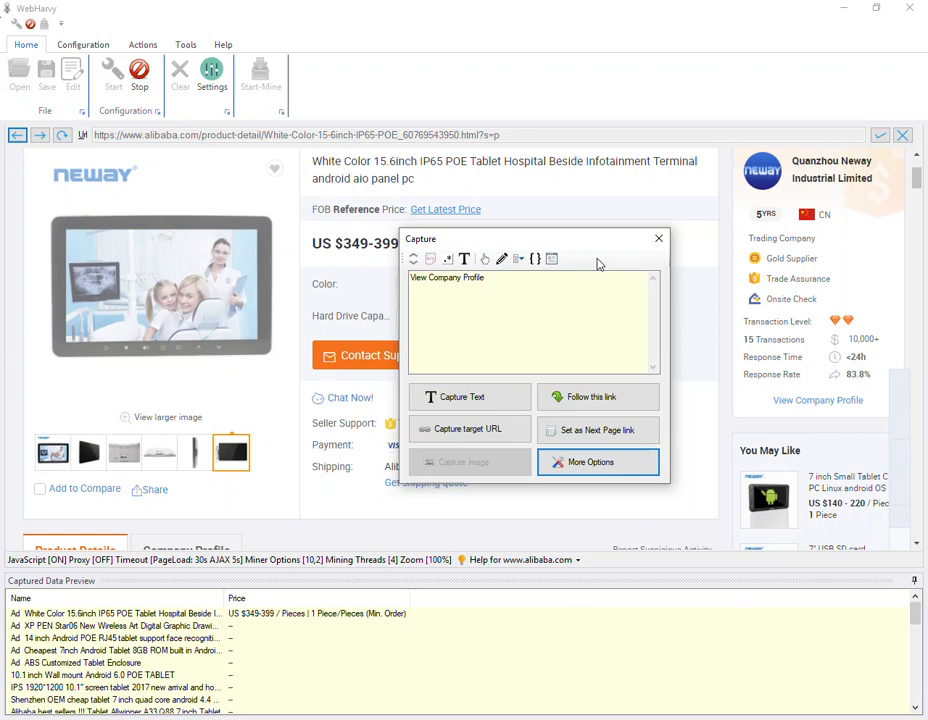
left_click(658, 238)
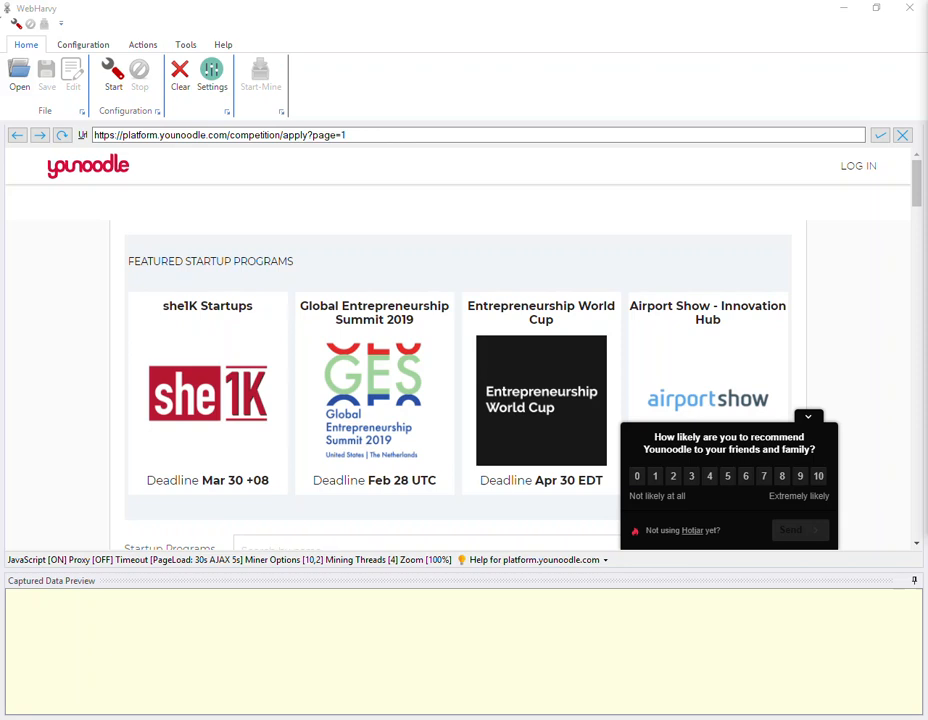
mouse_move(734, 320)
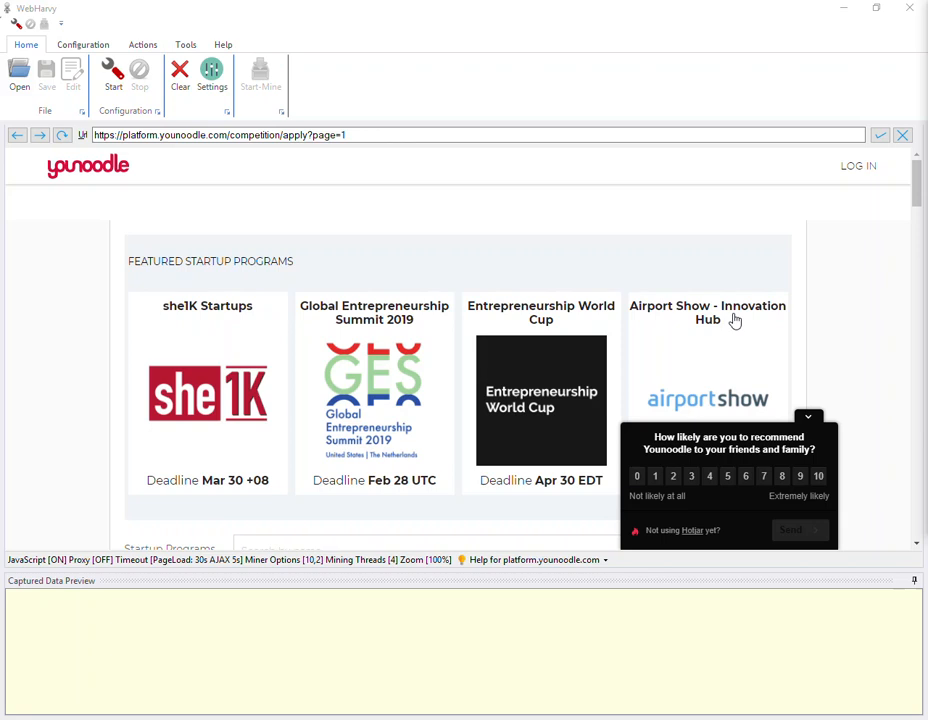
Start configuration on the Younoodle listing and scroll to the competition cards.
scroll("down", 3)
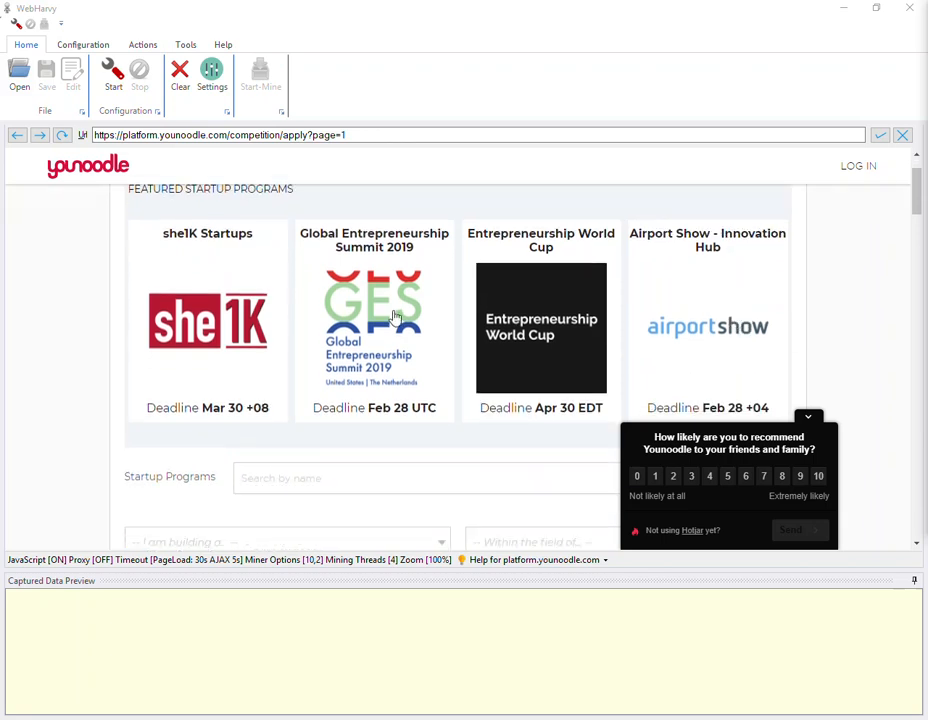
left_click(112, 76)
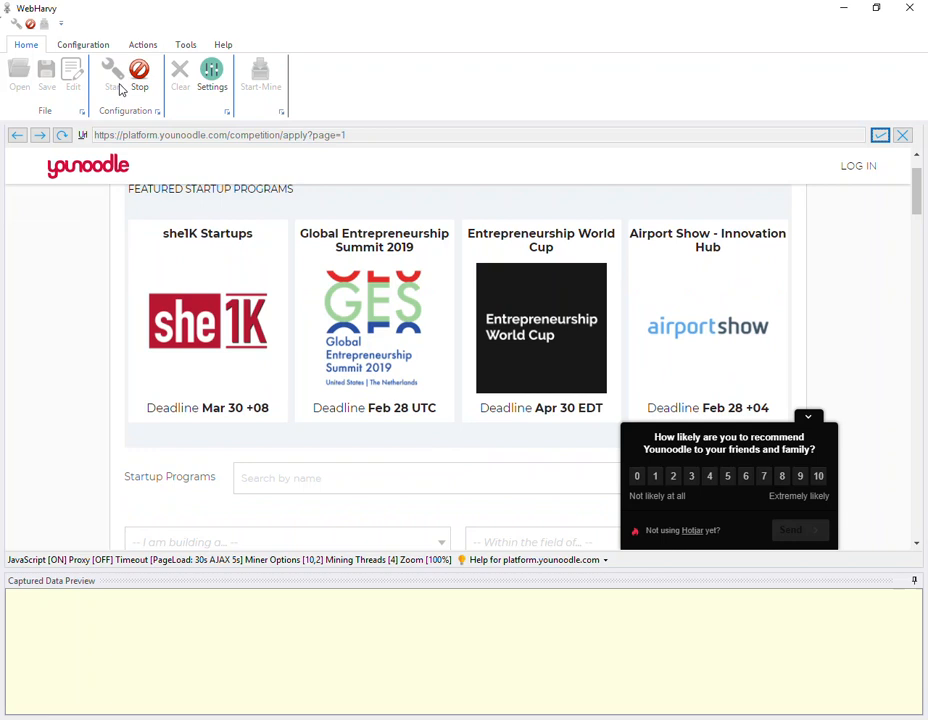
scroll("down", 3)
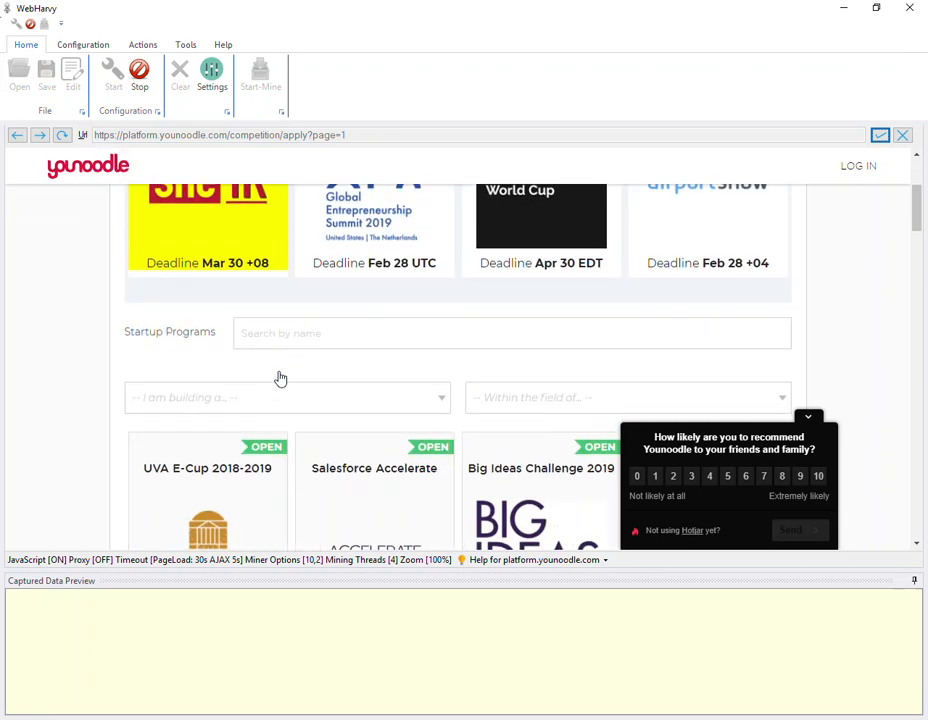
scroll("down", 3)
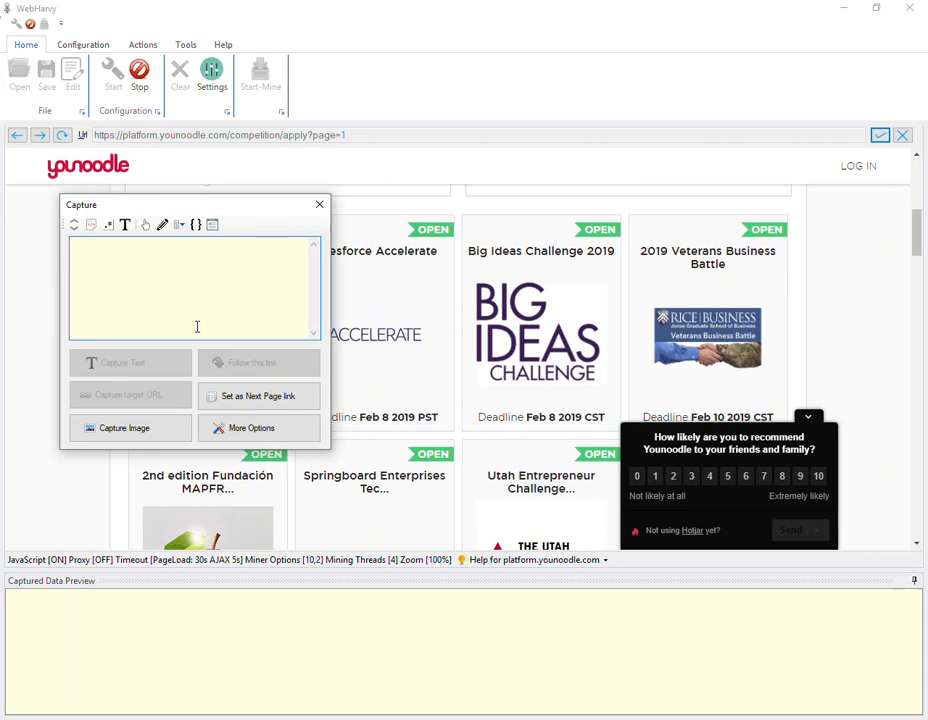
mouse_move(252, 376)
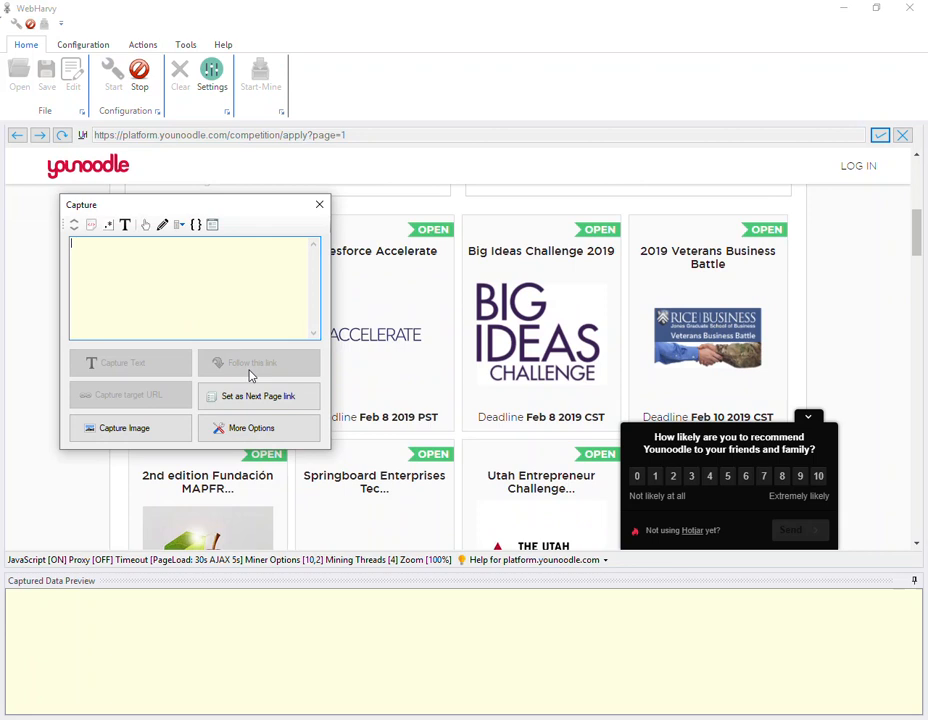
mouse_move(100, 240)
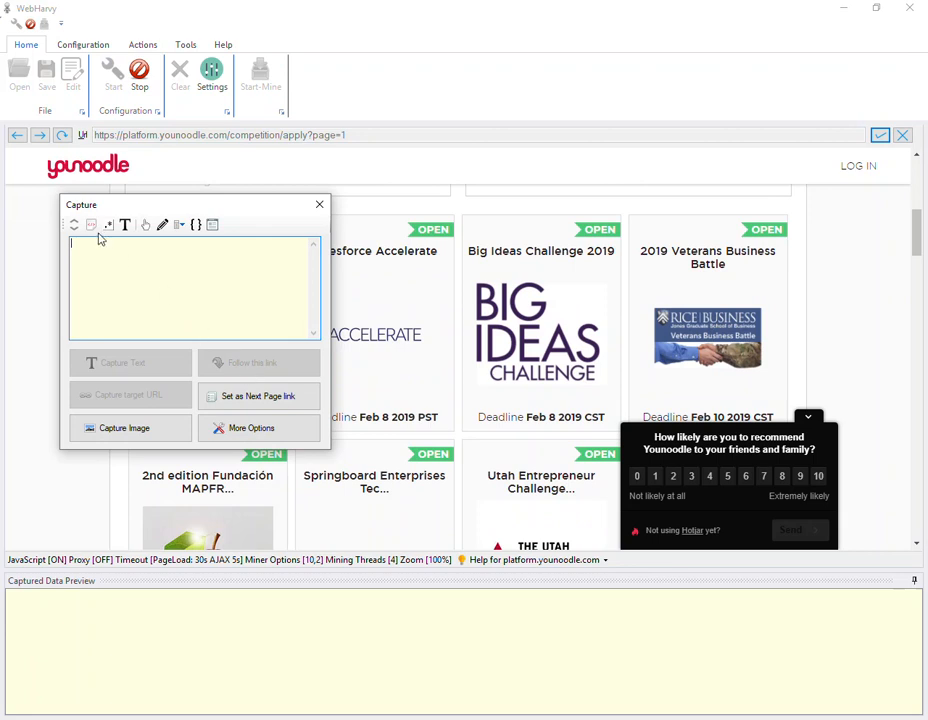
mouse_move(92, 224)
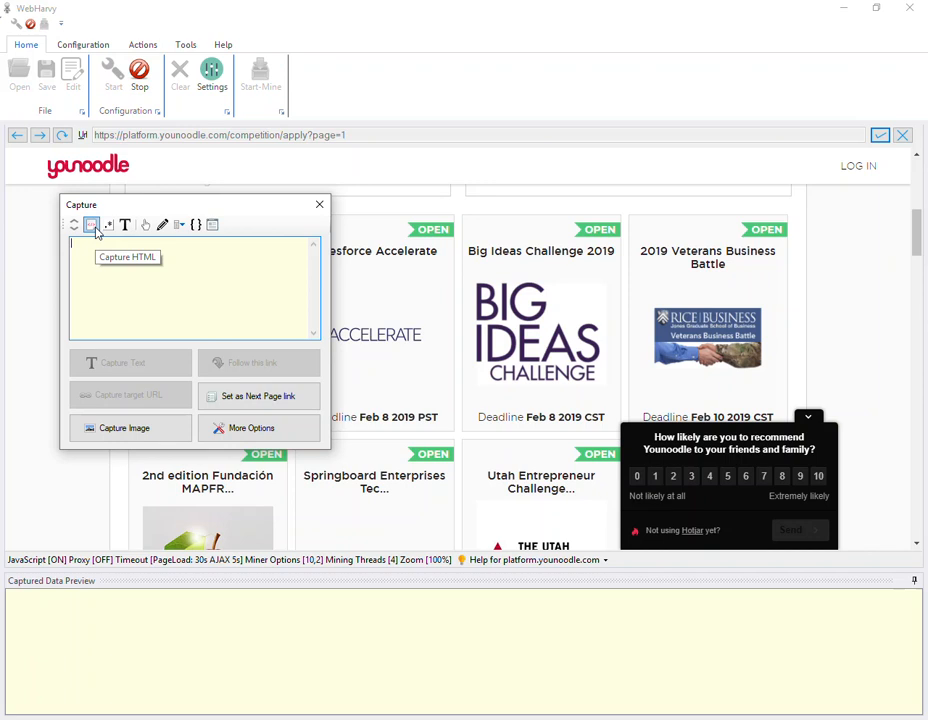
Capture the competition card's HTML, widen it twice to include the link, and select the href.
left_click(128, 256)
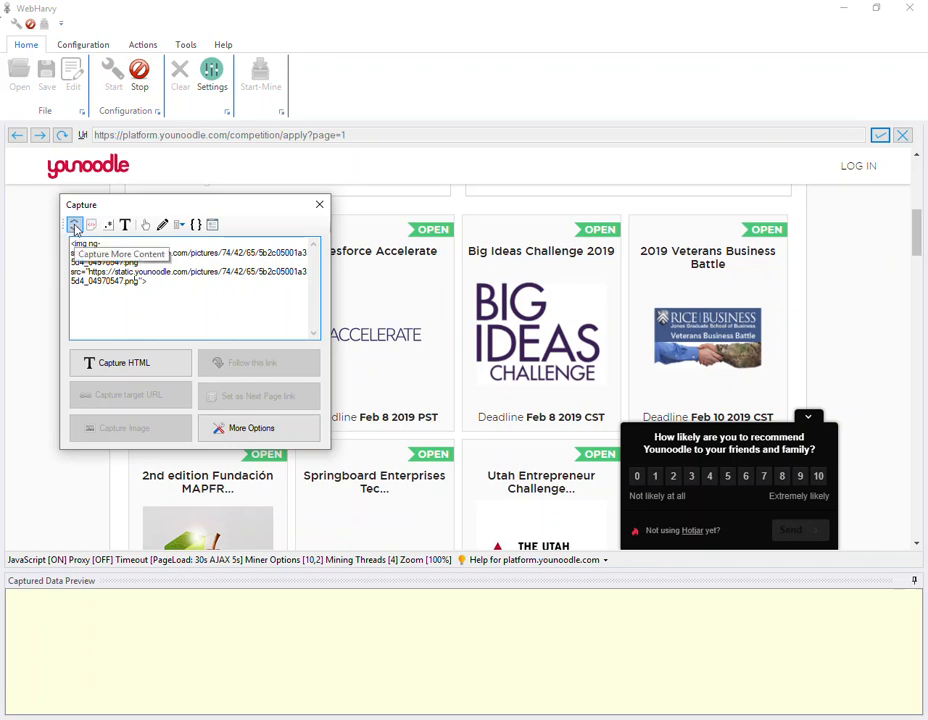
left_click(76, 224)
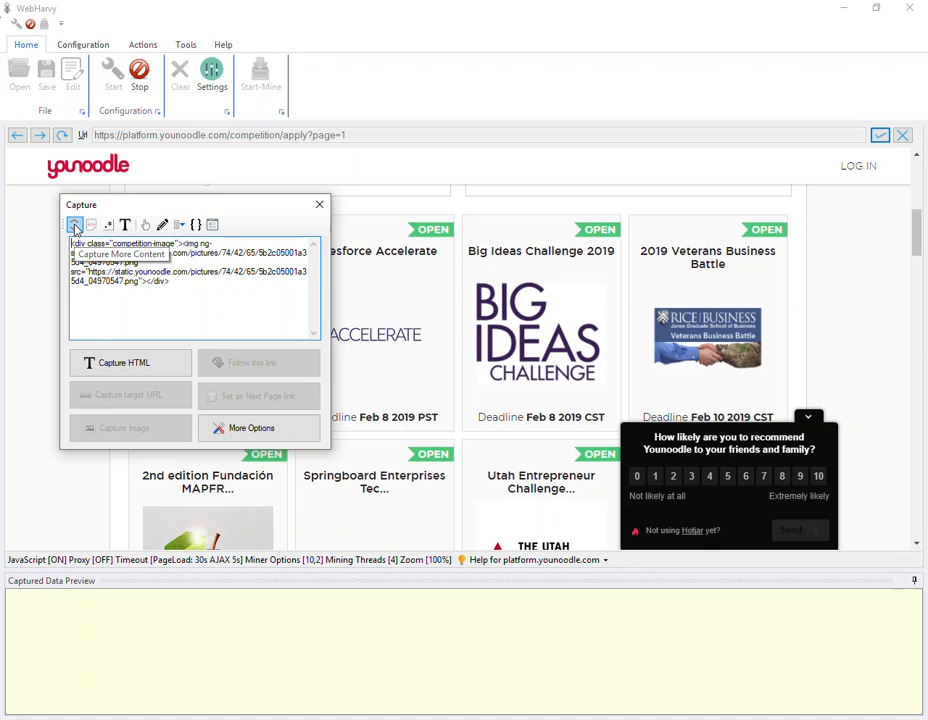
left_click(76, 224)
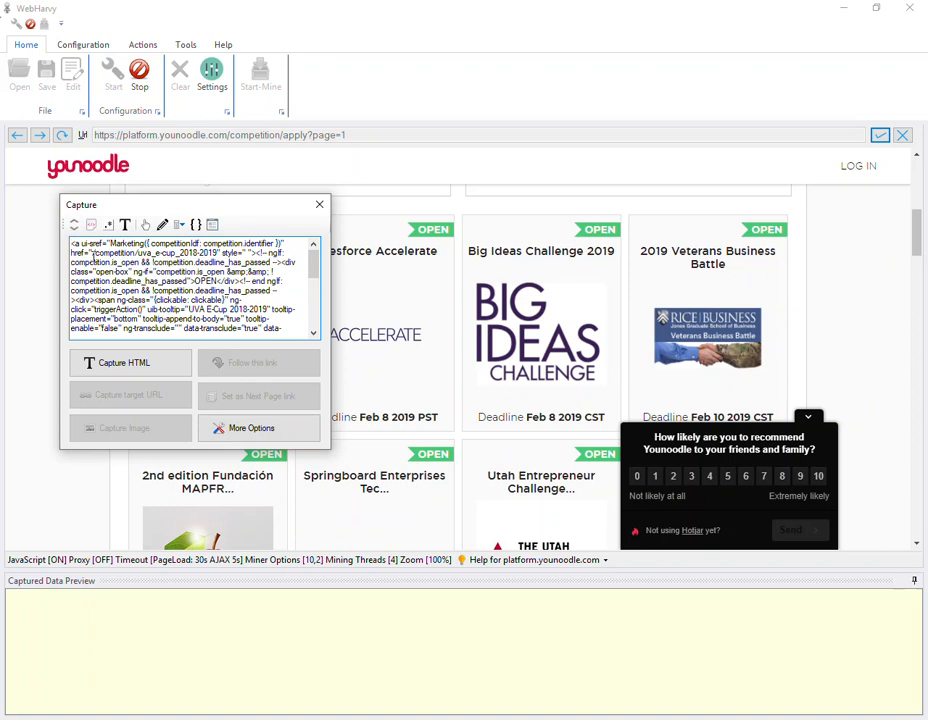
double_click(150, 252)
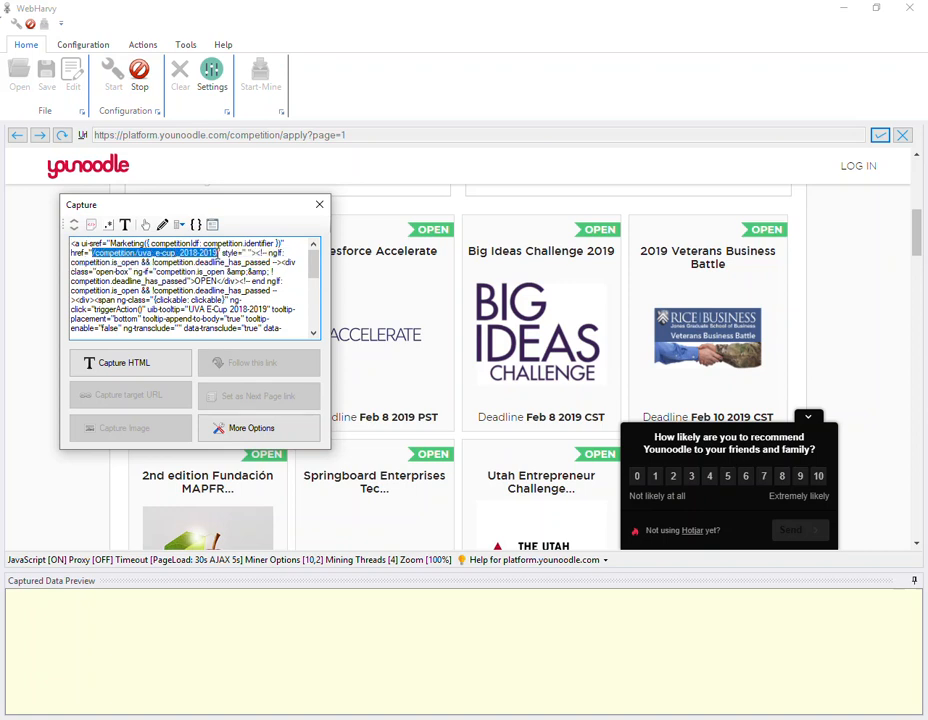
mouse_move(216, 280)
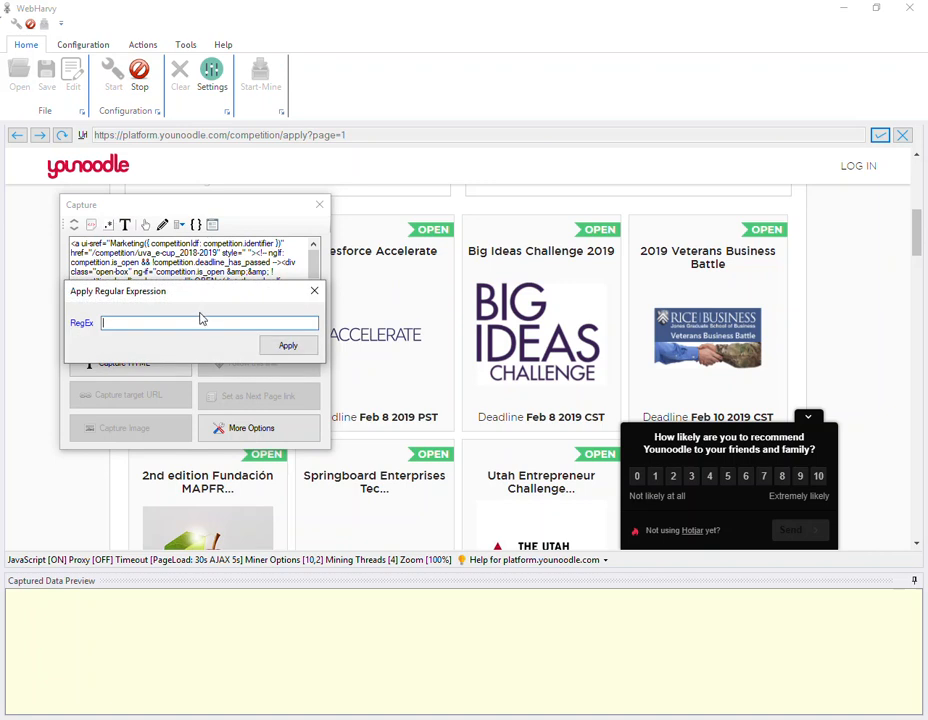
Extract the link with regex href="([^"]*)" and follow it to the UVA E-Cup 2018-2019 page.
type("href=\"([^\"]*)\"")
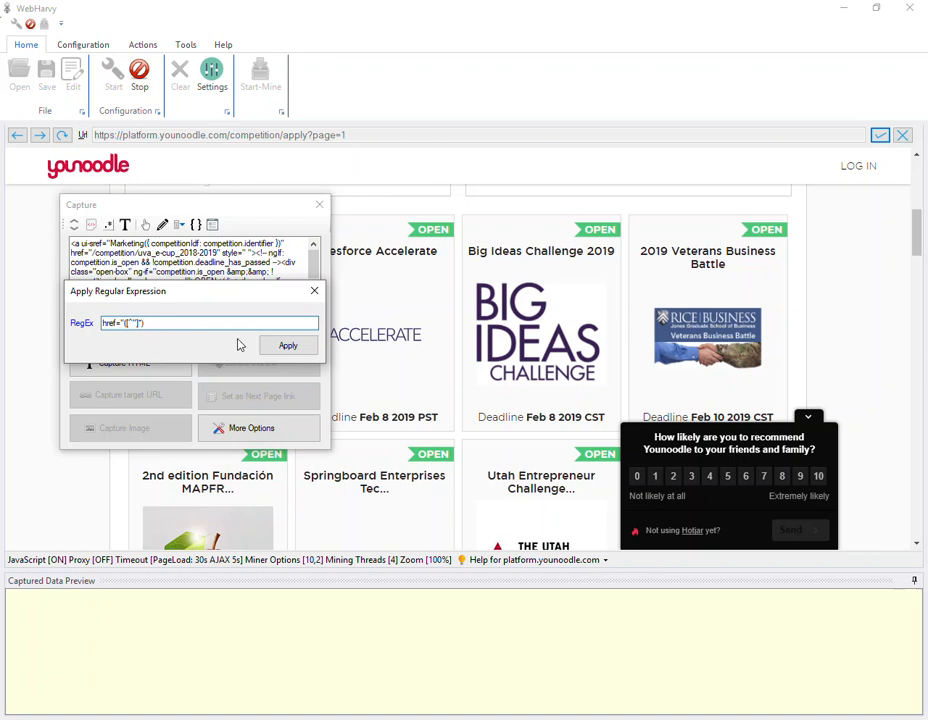
left_click(288, 344)
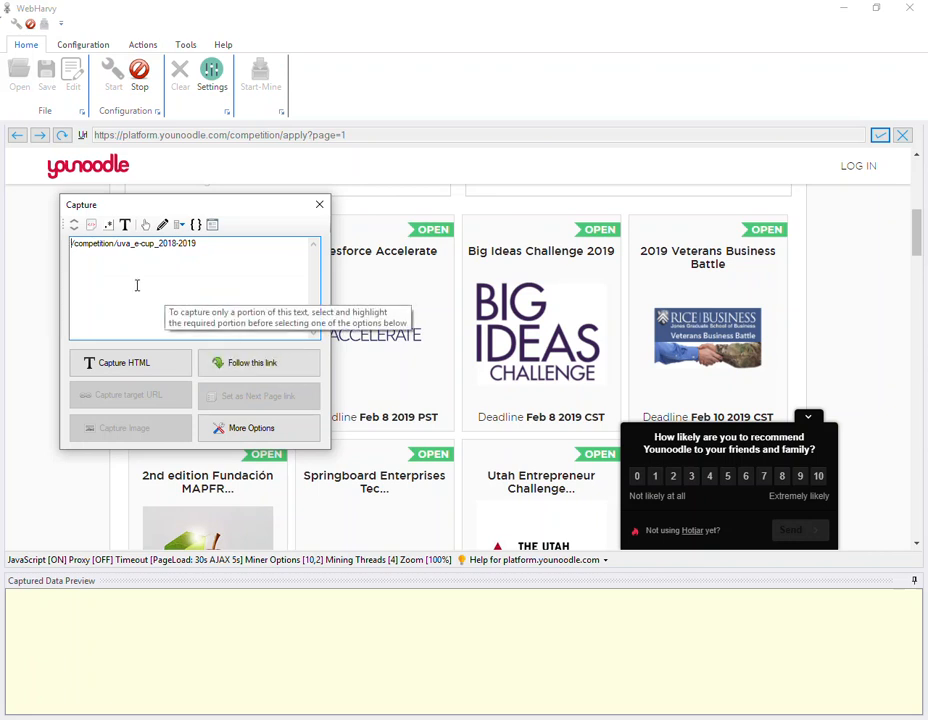
mouse_move(258, 362)
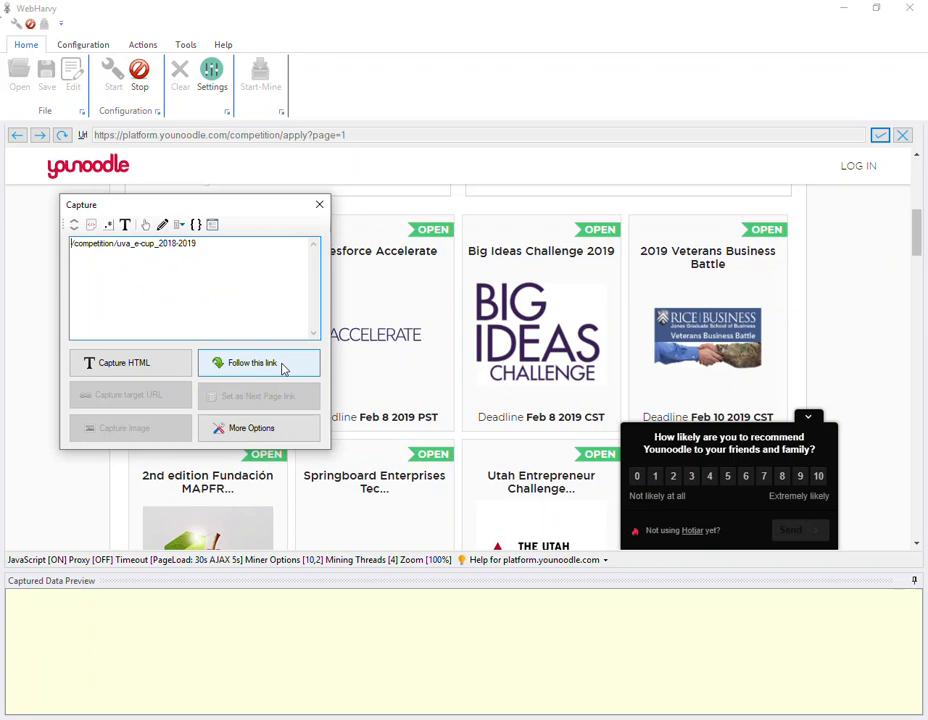
left_click(258, 364)
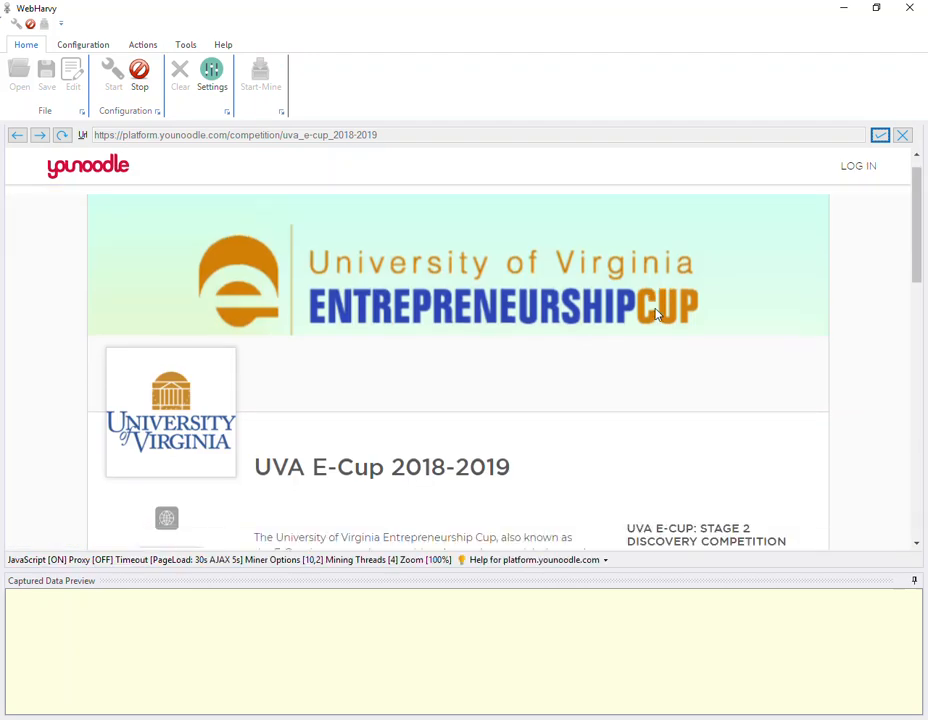
Capture the UVA E-Cup title as Title and its date as Launch Date, then stop configuration.
scroll("down", 3)
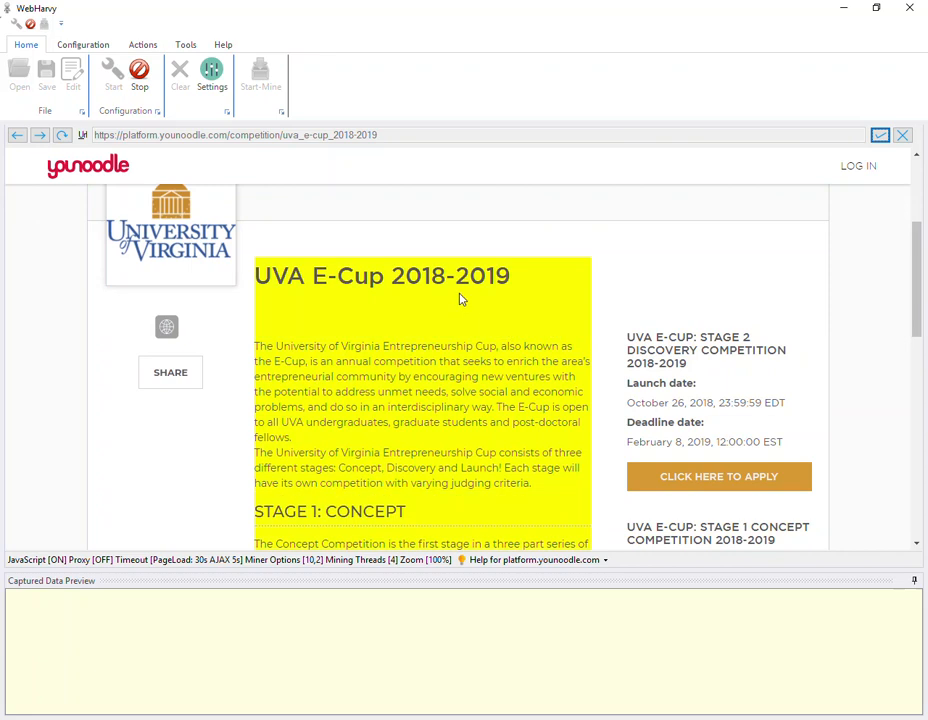
left_click(382, 320)
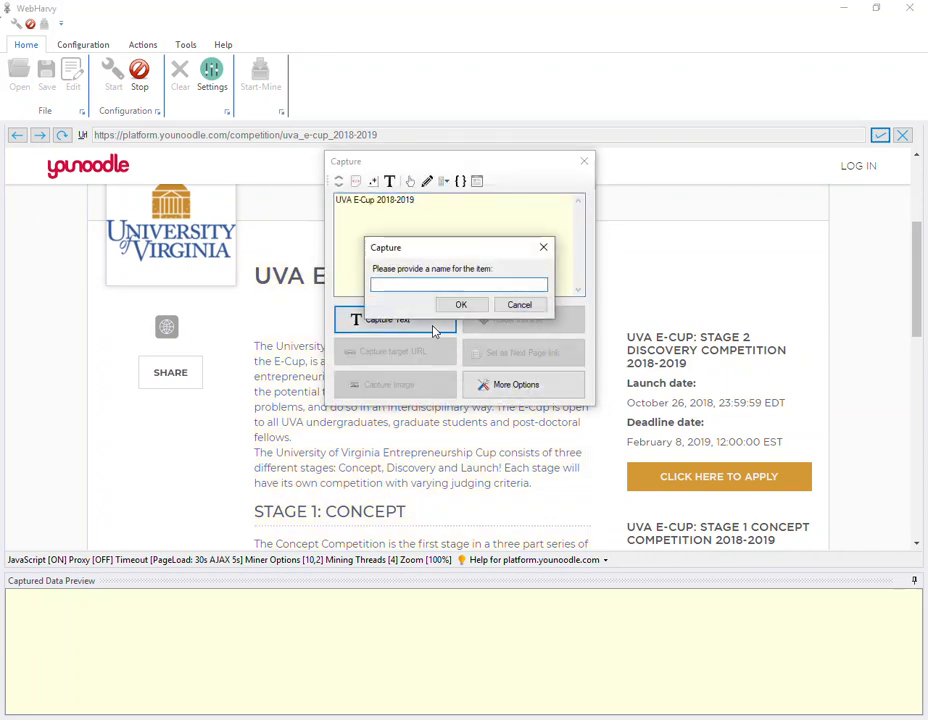
left_click(460, 304)
type("Launch Dat")
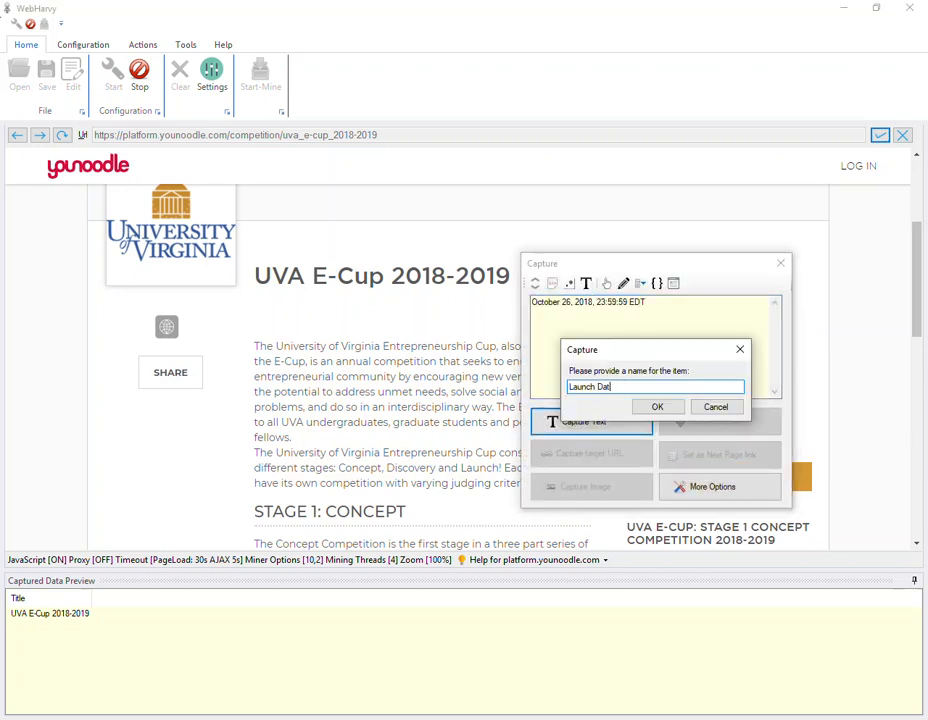
left_click(656, 408)
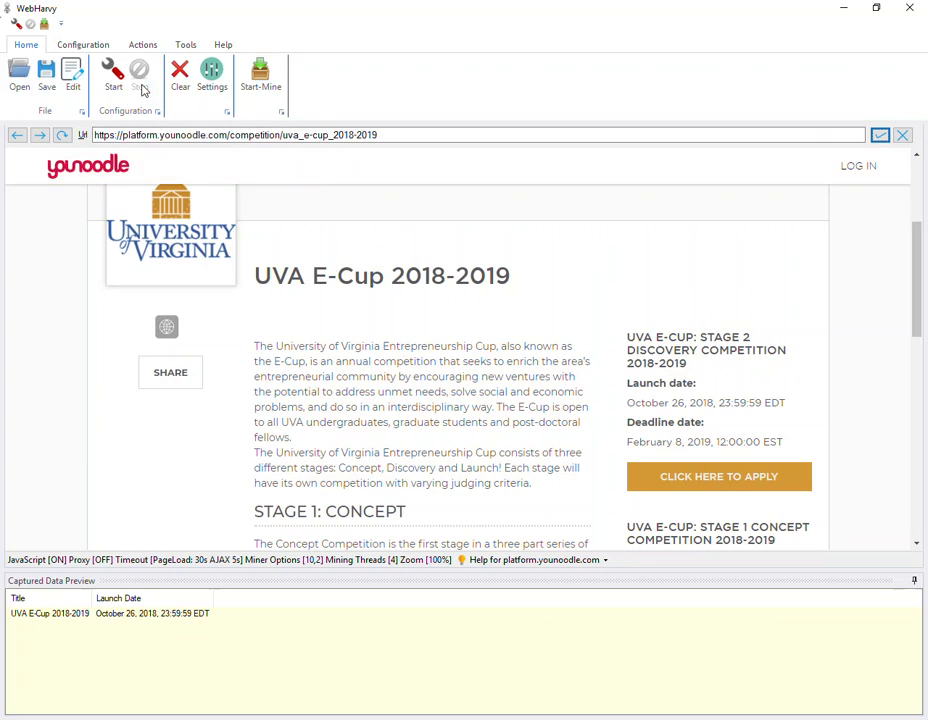
Start mining the Younoodle configuration to collect Title and Launch Date.
left_click(260, 76)
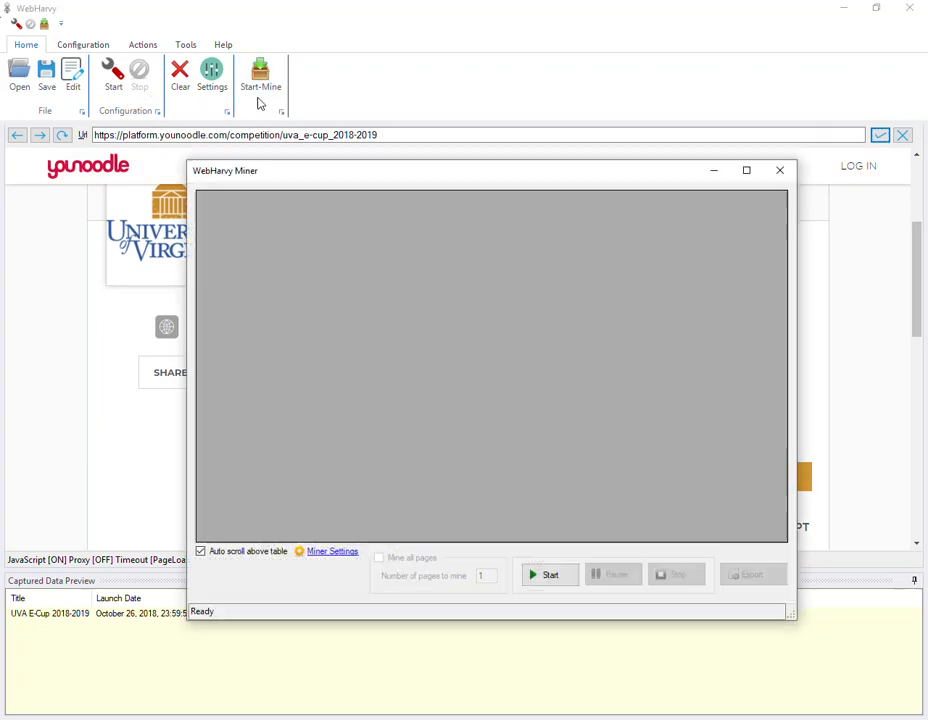
left_click(548, 574)
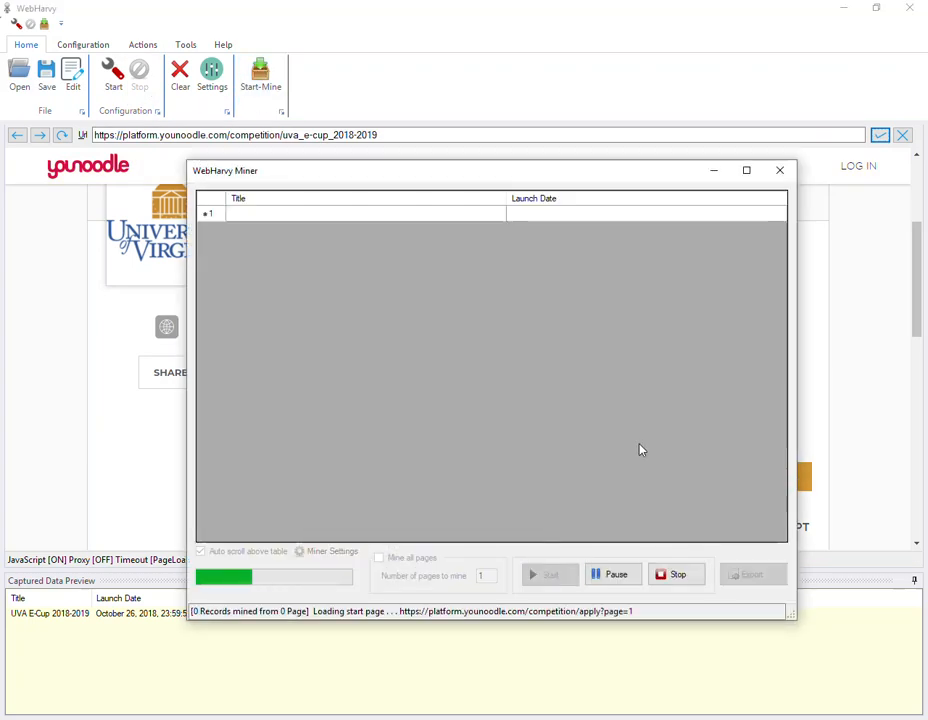